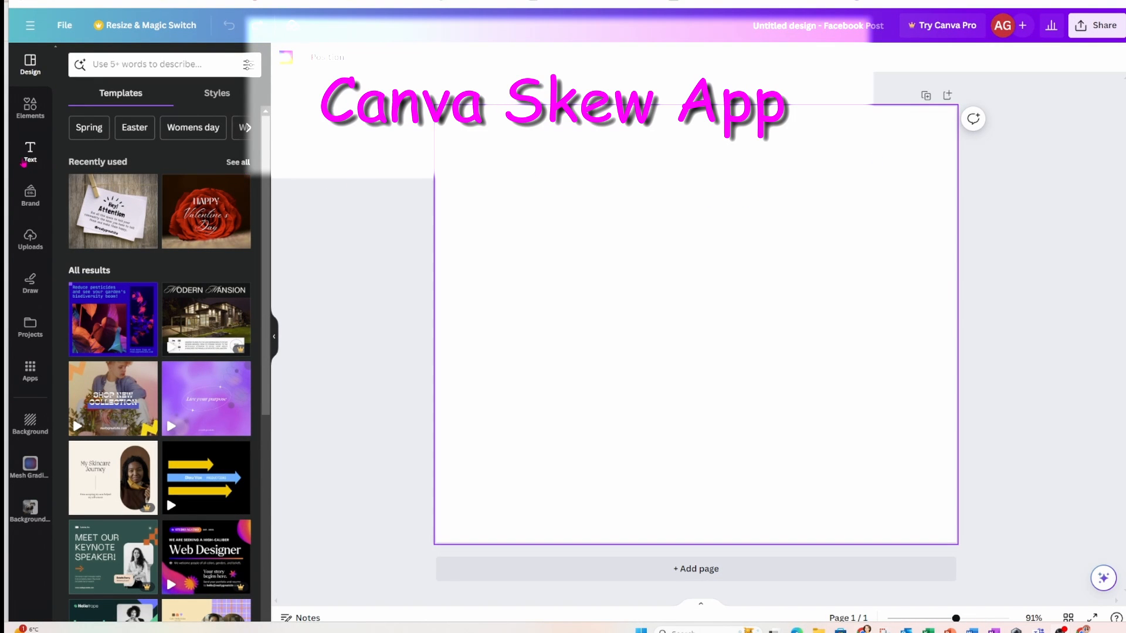
- Add a bold text box reading 'the skew app' to the first page
left_click(29, 151)
type("the")
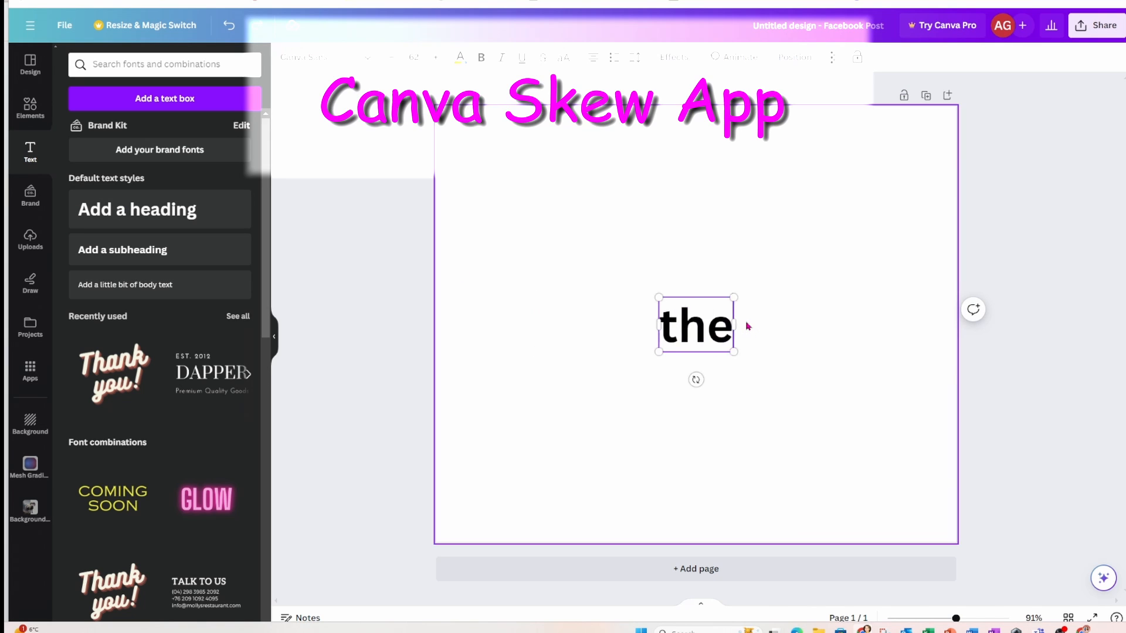
type("skew")
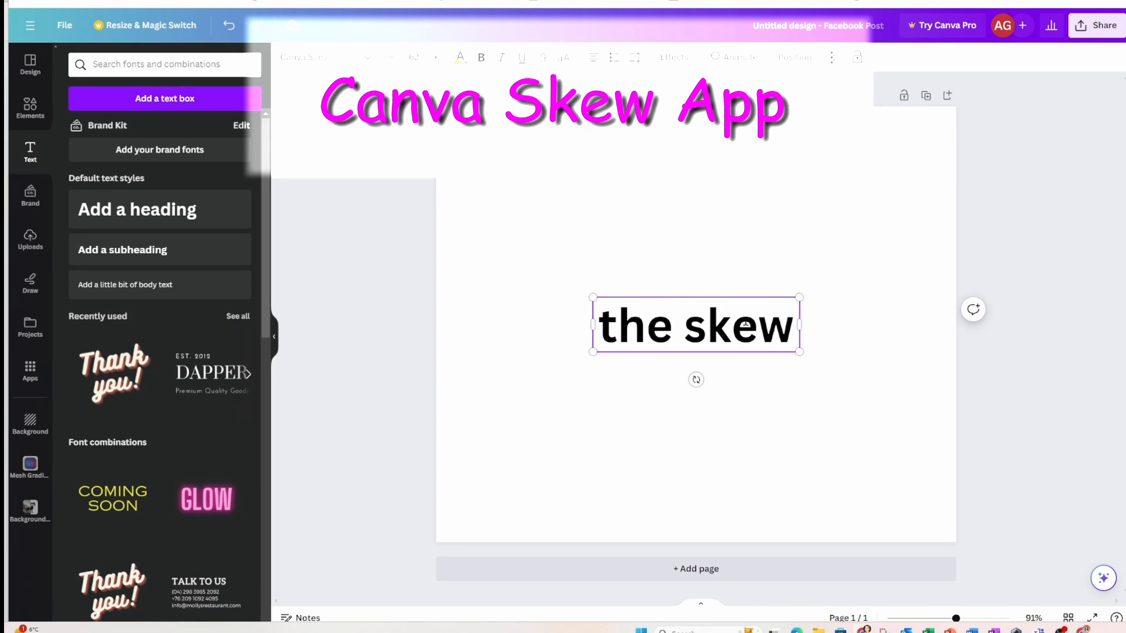
type("app")
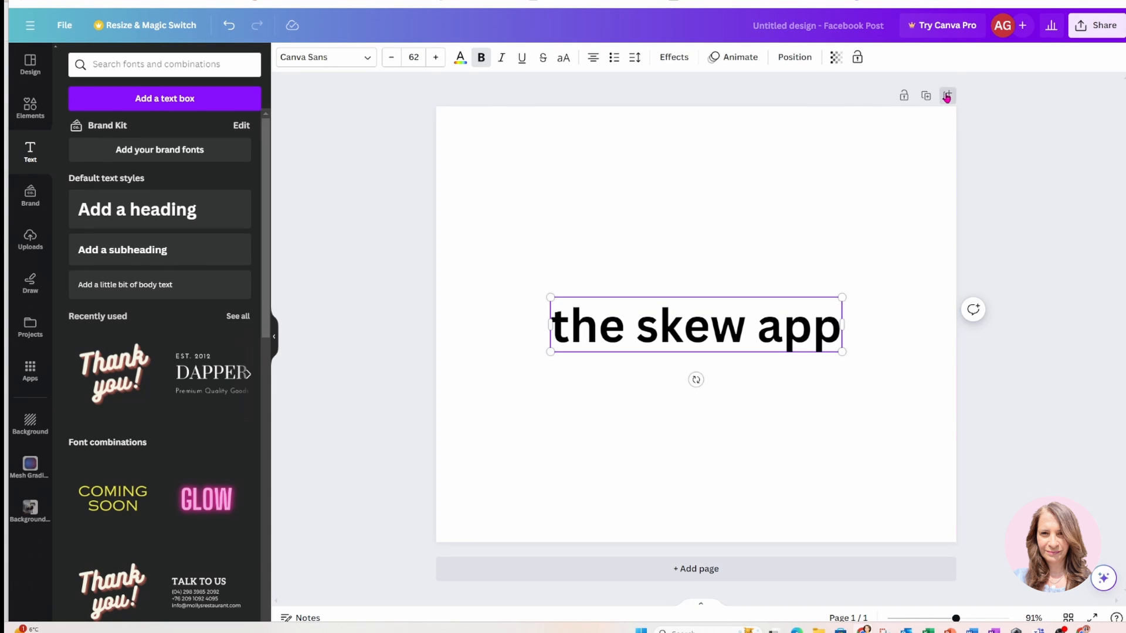
- Insert a new blank page after the 'the skew app' heading page
left_click(947, 95)
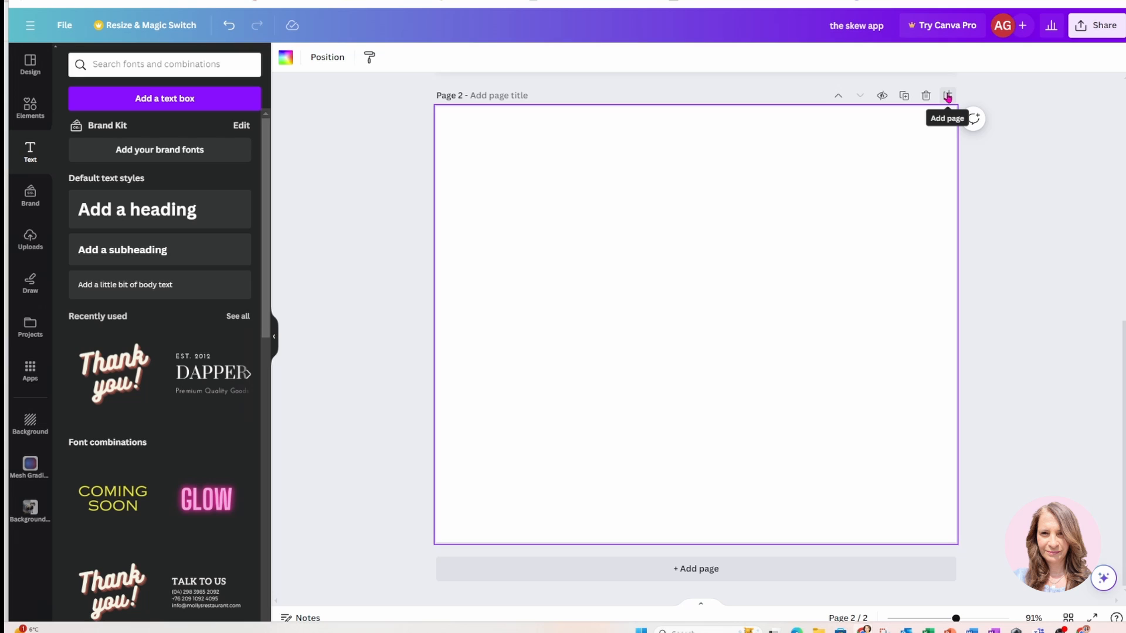
mouse_move(824, 181)
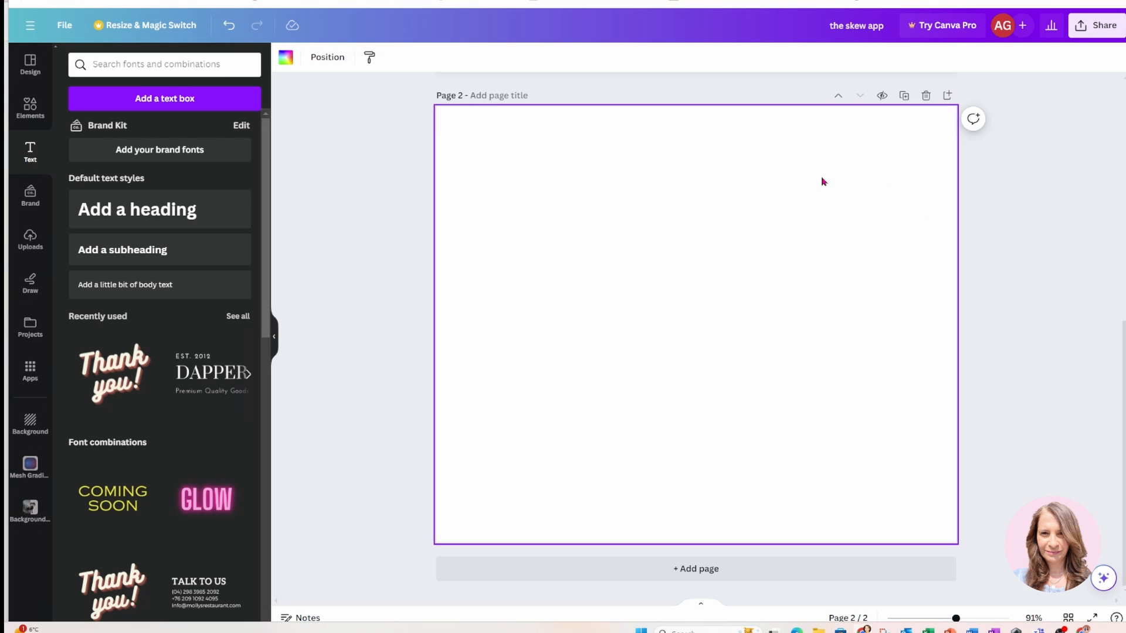
mouse_move(503, 179)
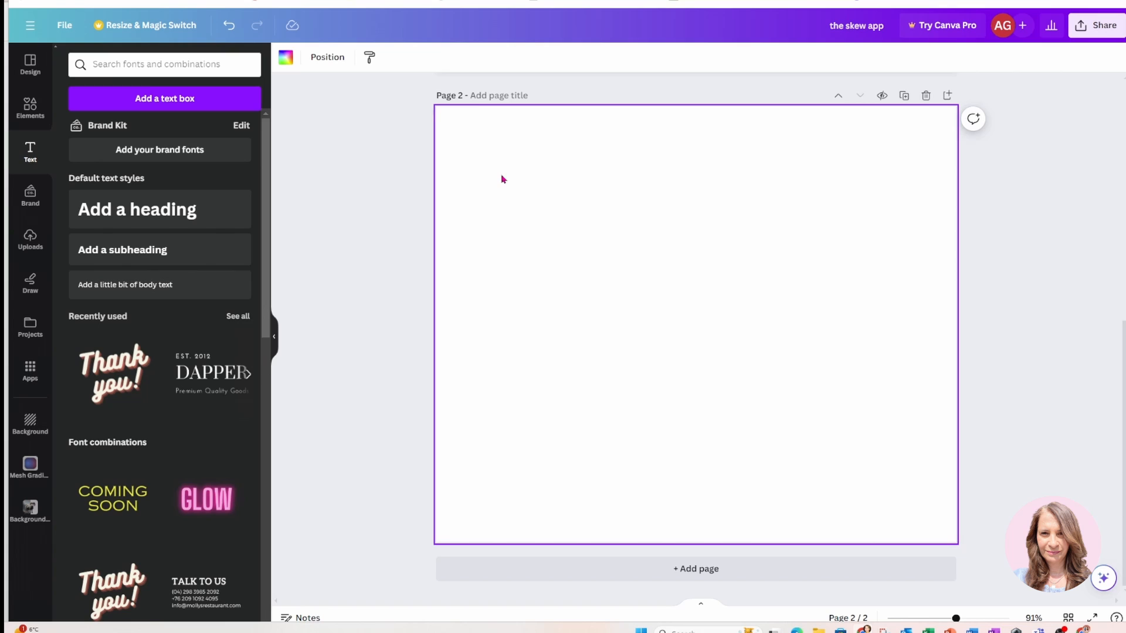
mouse_move(472, 184)
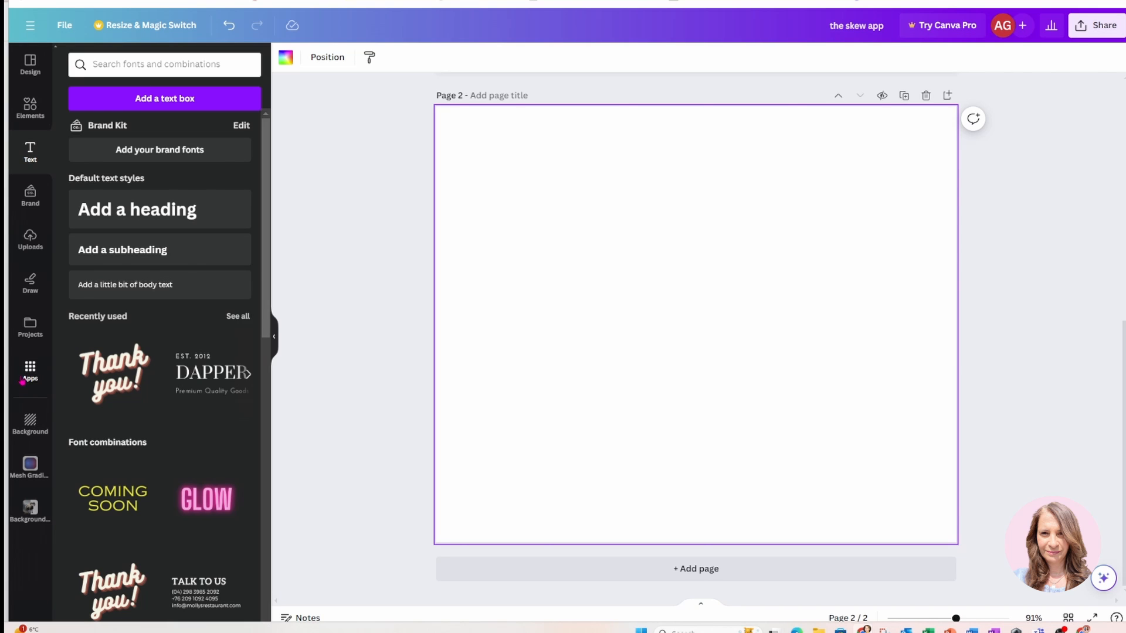
- Search the apps for 'skew' and choose the Skew Image suggestion
left_click(30, 371)
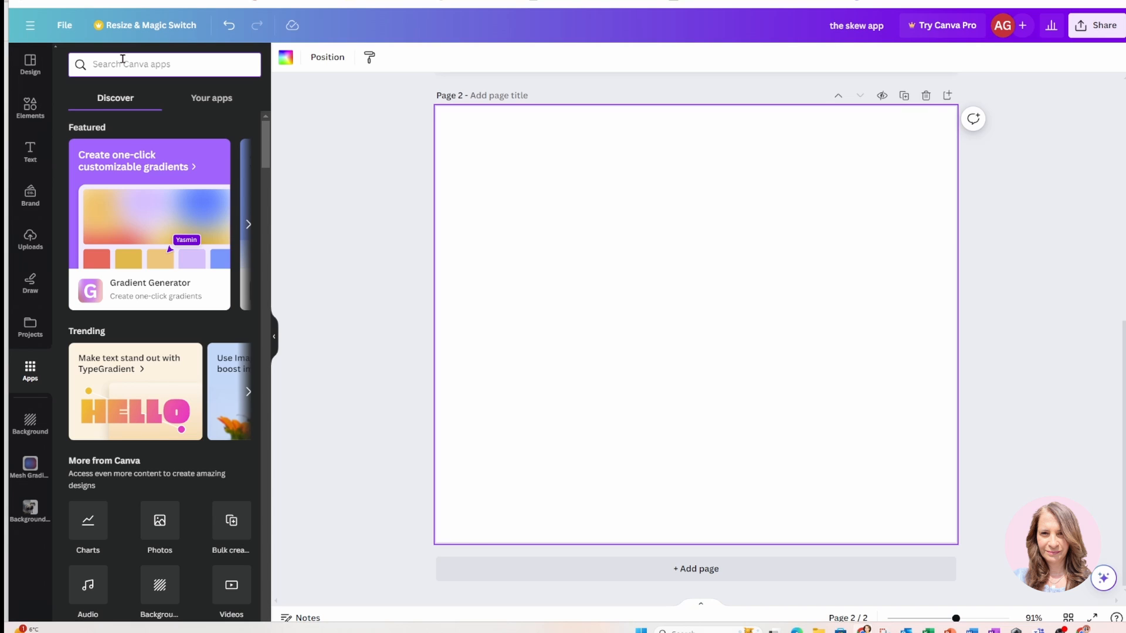
type("skew")
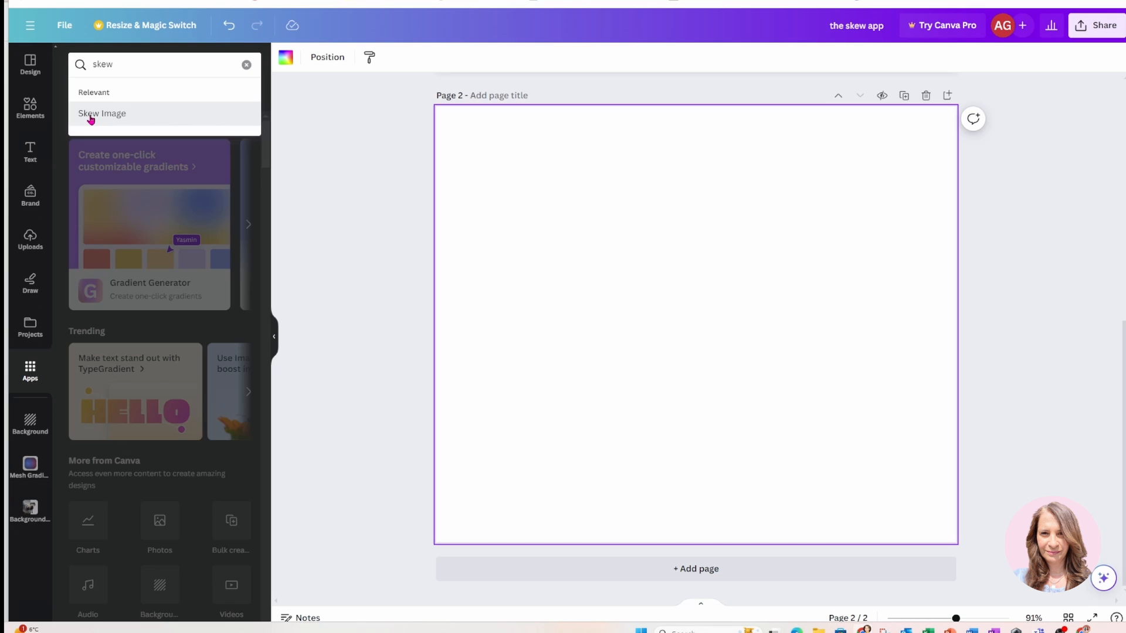
left_click(102, 113)
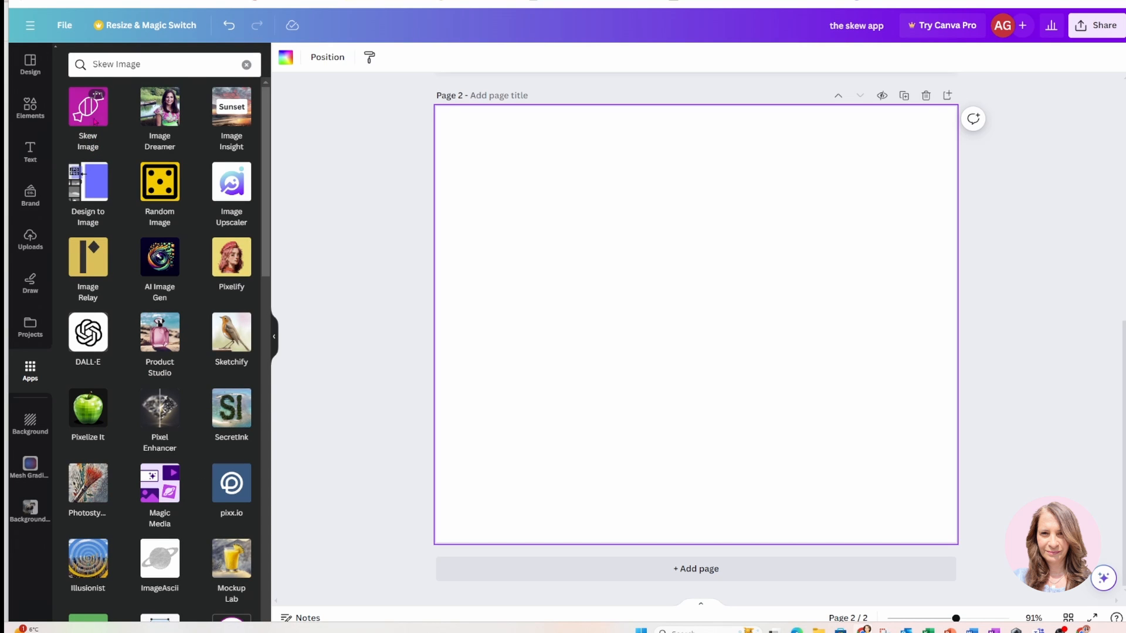
mouse_move(88, 108)
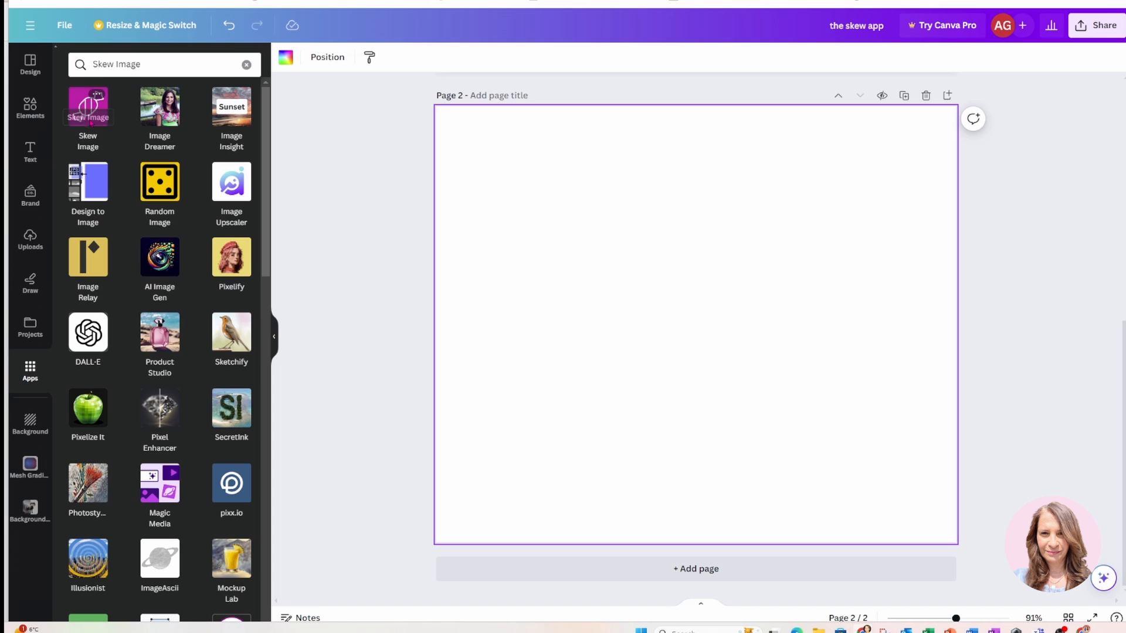
- Open the Skew Image app from its details dialog
left_click(87, 106)
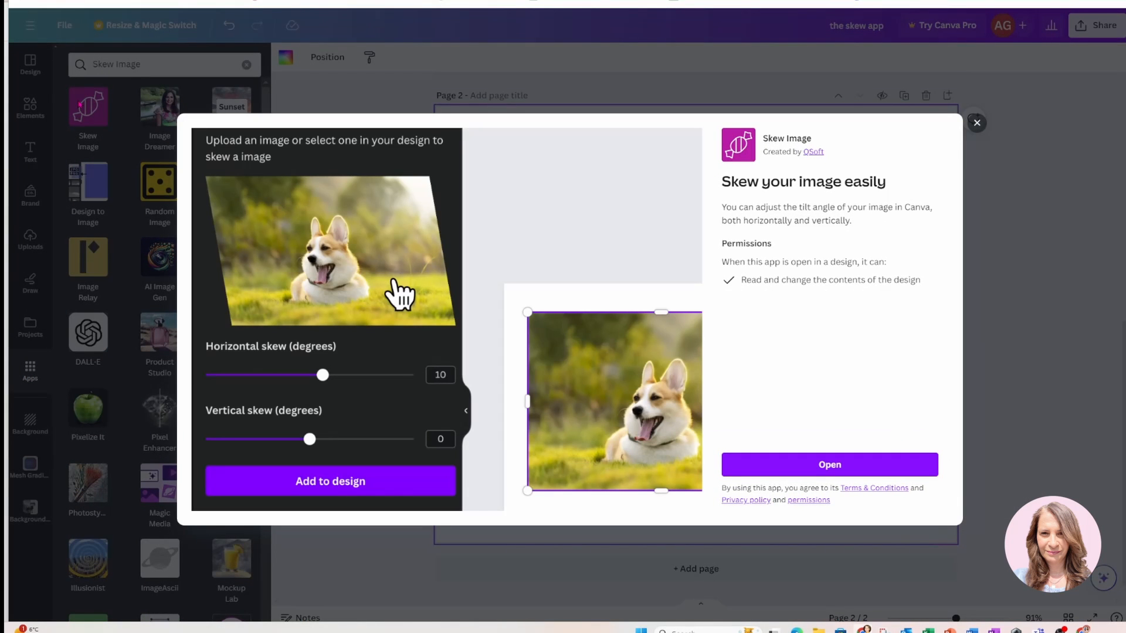
mouse_move(845, 486)
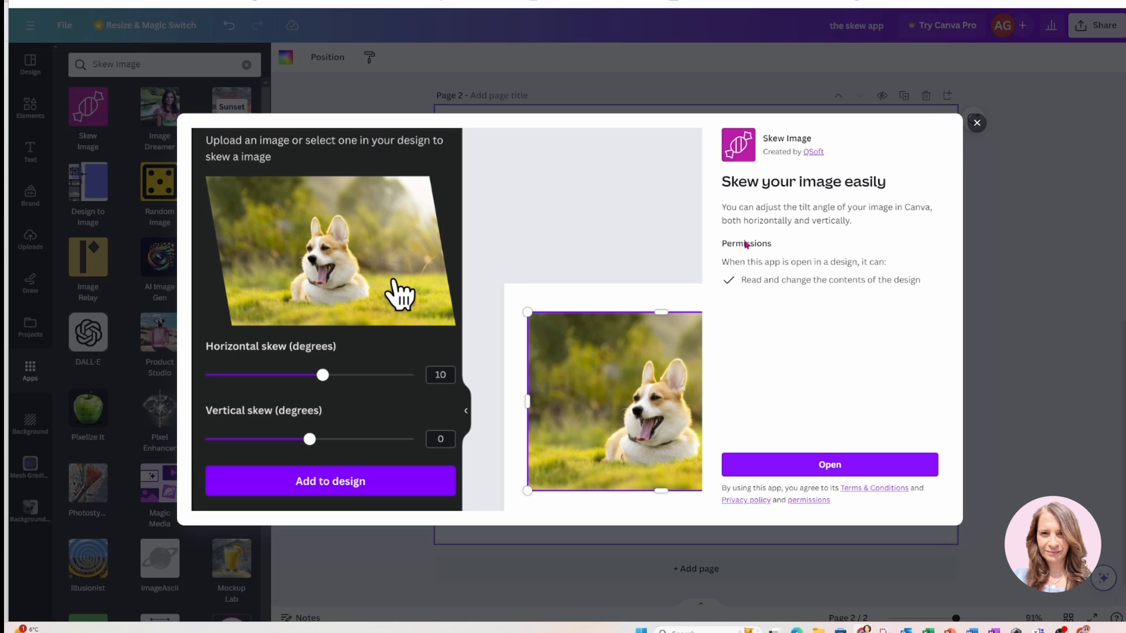
mouse_move(754, 261)
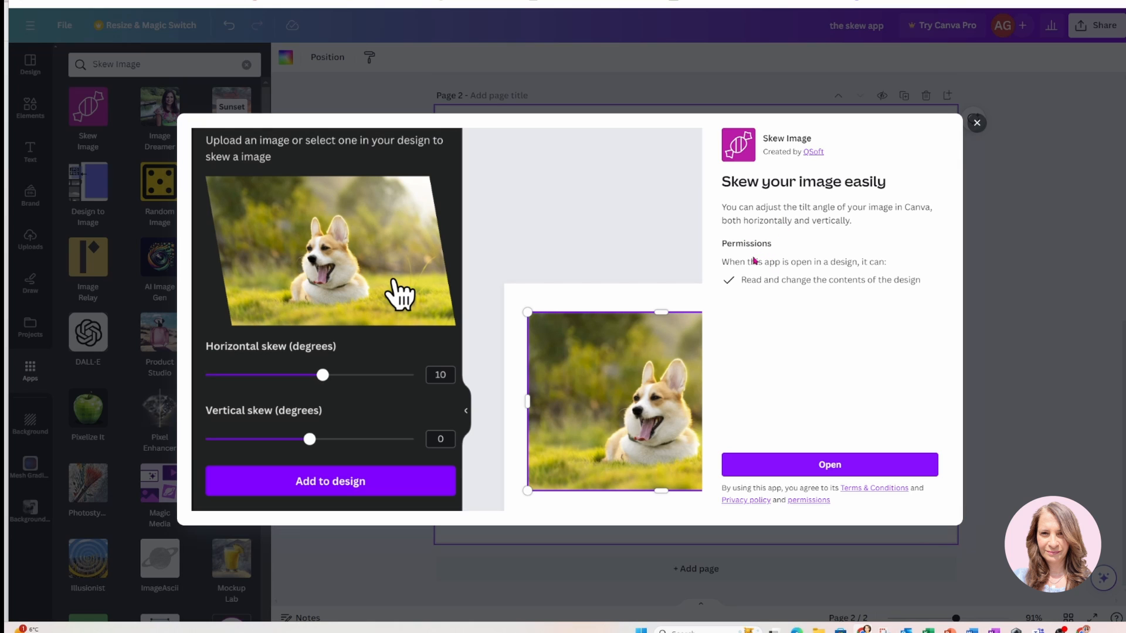
mouse_move(754, 341)
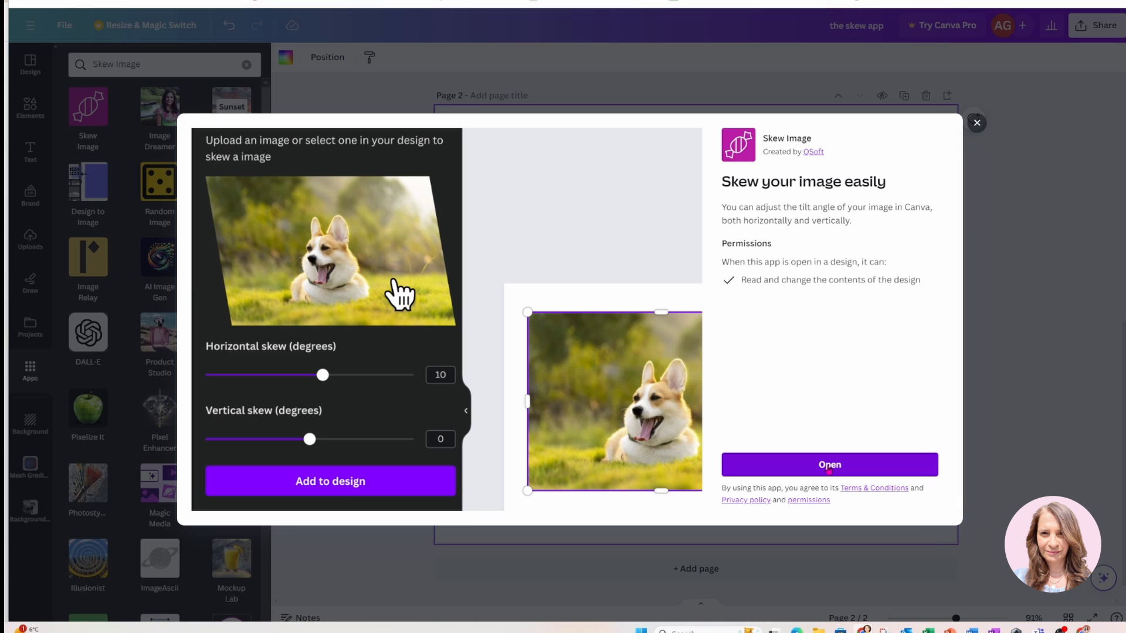
left_click(830, 464)
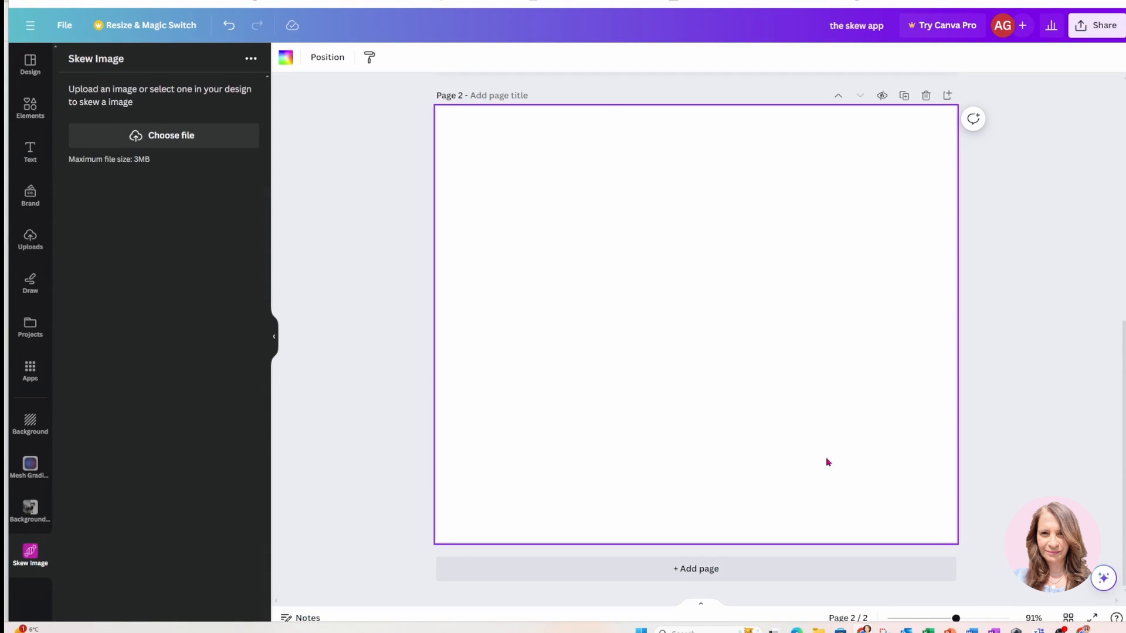
mouse_move(355, 148)
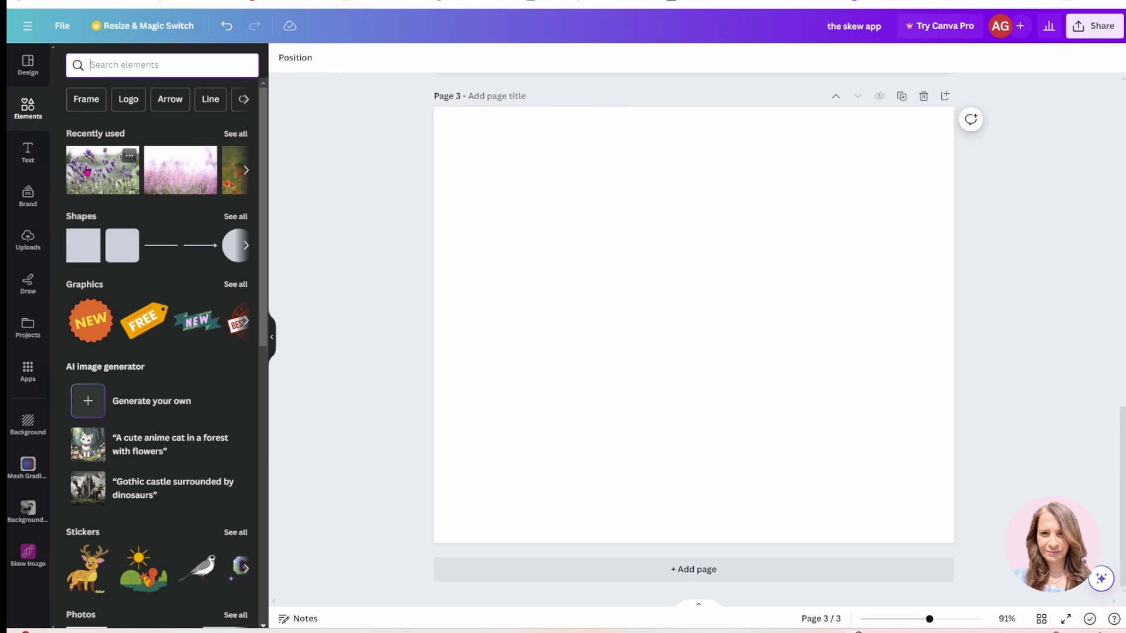
- Place the pink grass, lavender and poppy photos from Recently used on page 3
left_click(102, 171)
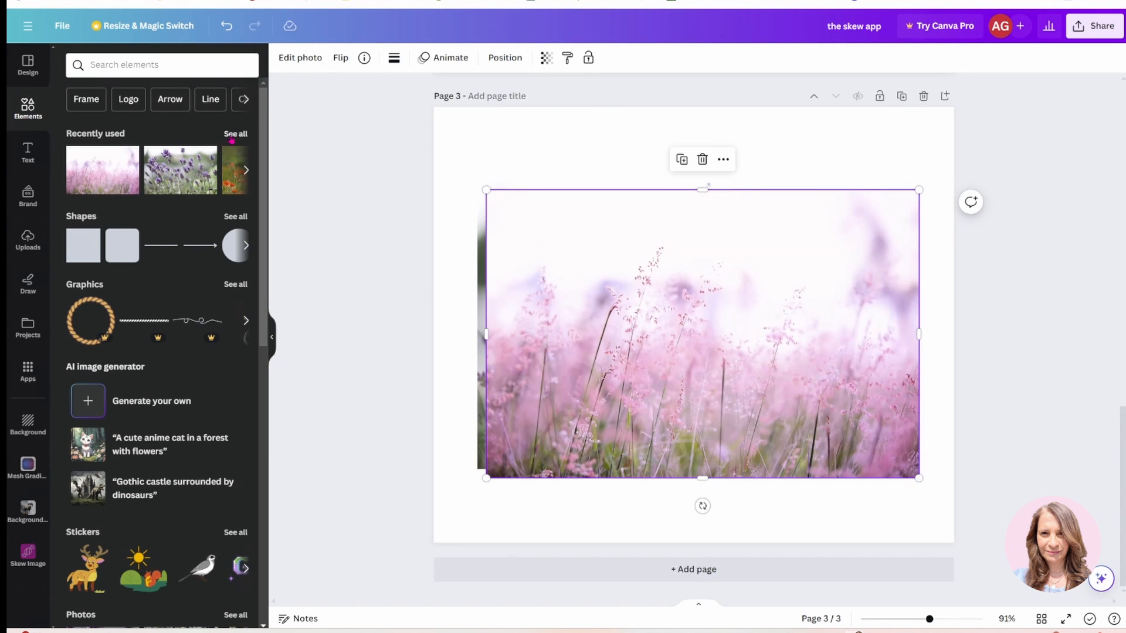
left_click(236, 134)
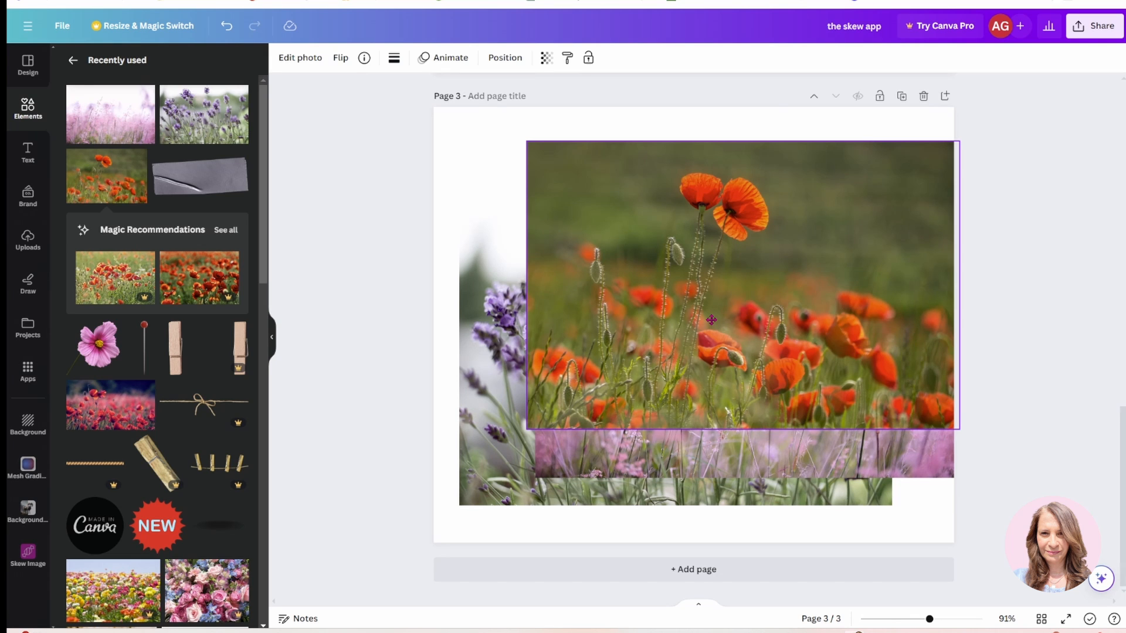
left_click(711, 320)
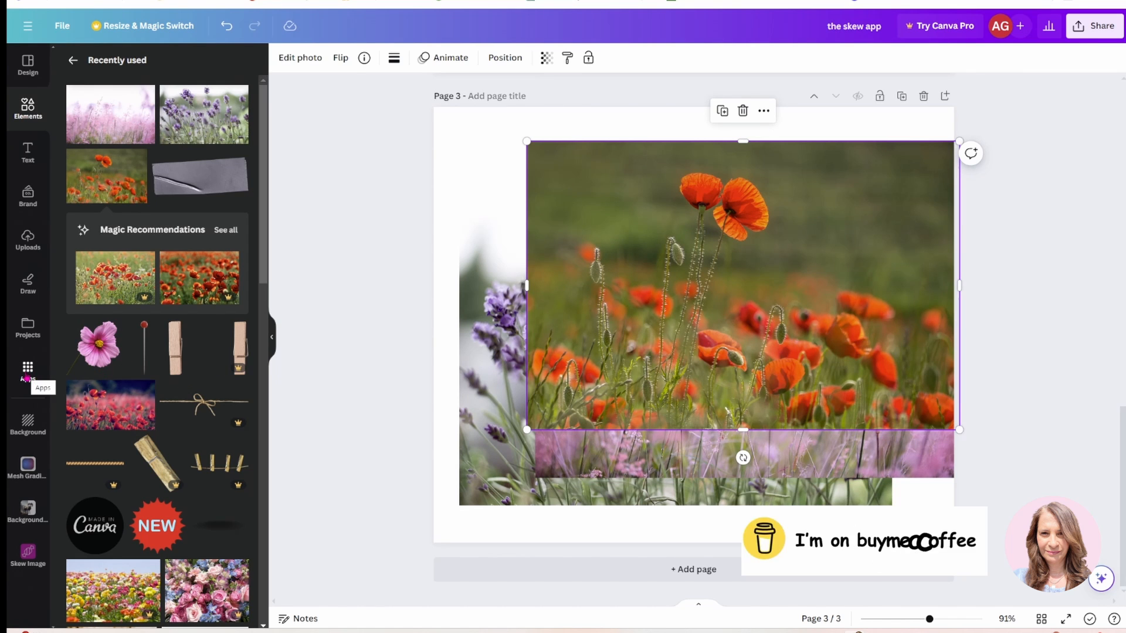
- Add a copy of the poppy photo skewed -9° horizontally and 5° vertically
left_click(27, 366)
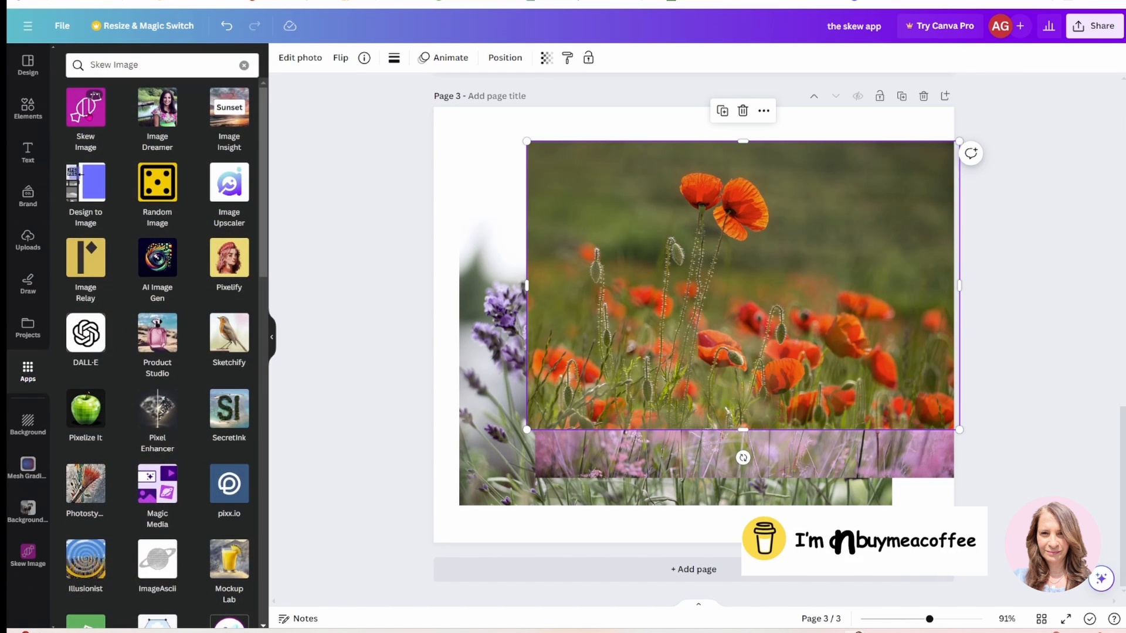
left_click(85, 107)
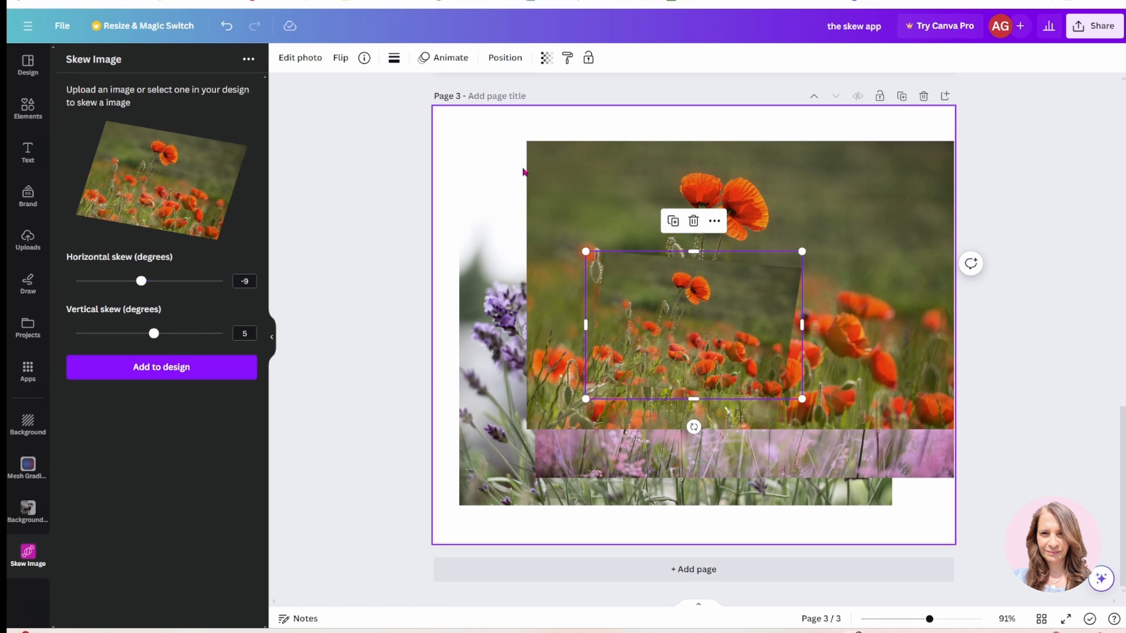
left_click(161, 367)
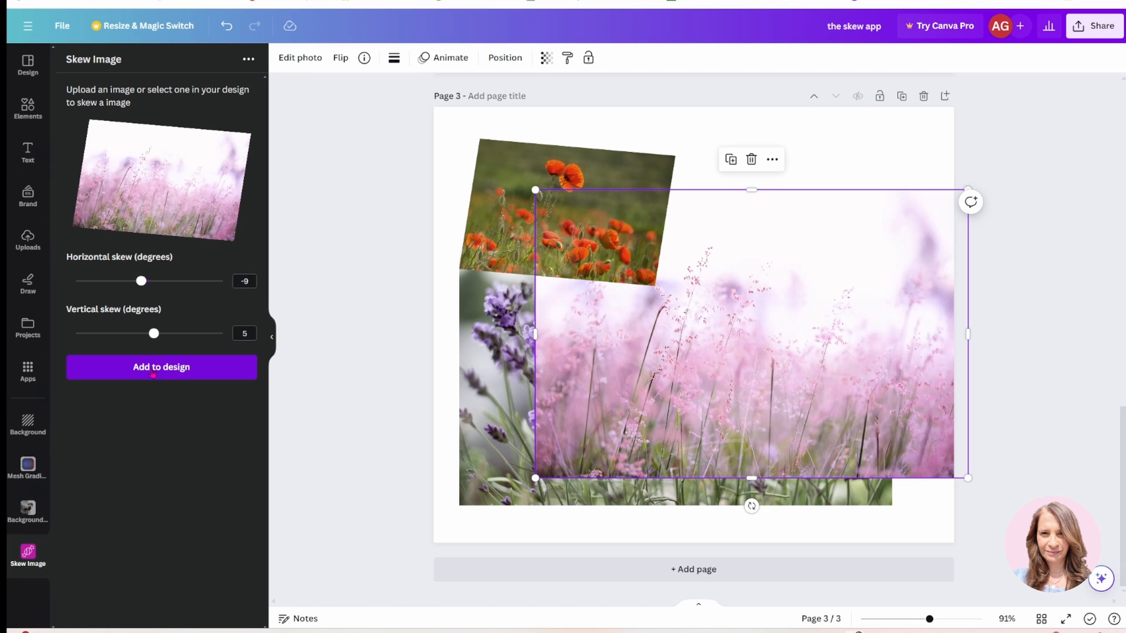
- Add a skewed copy of the pink grass photo and move it beside the poppies
left_click_drag(967, 477, 802, 399)
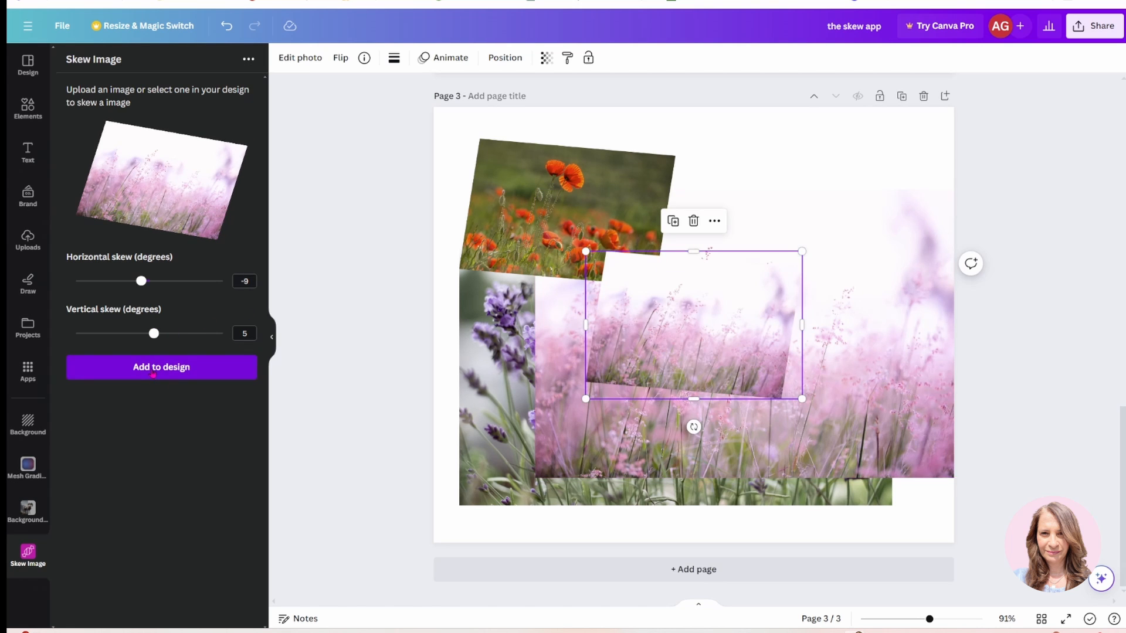
left_click_drag(693, 324, 732, 225)
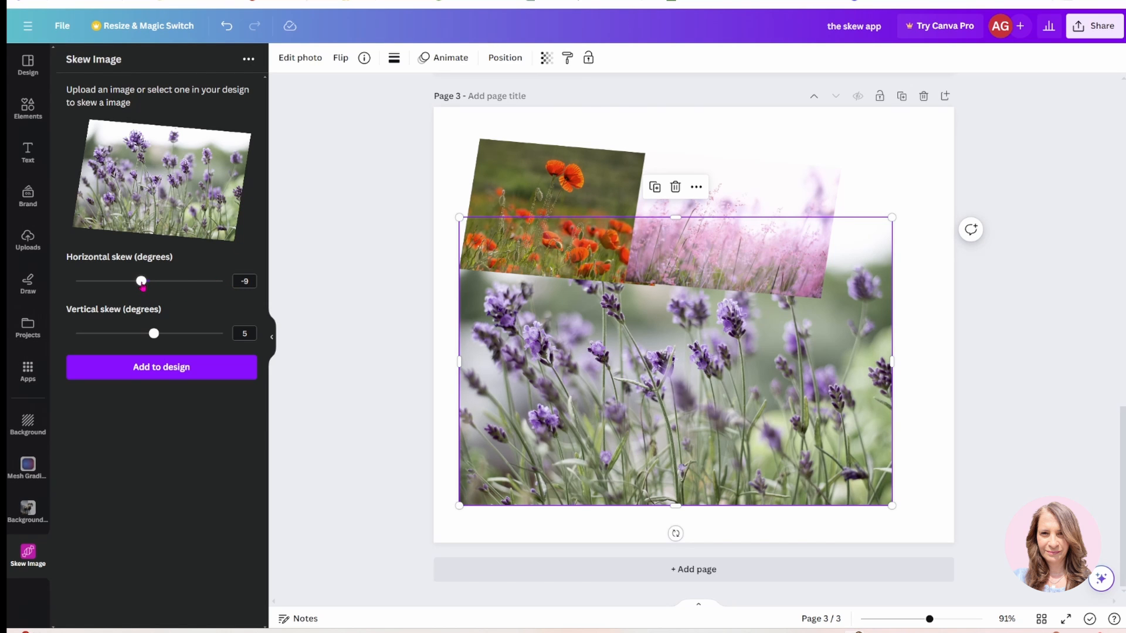
- Try several horizontal skew values on the lavender preview
left_click_drag(141, 281, 149, 281)
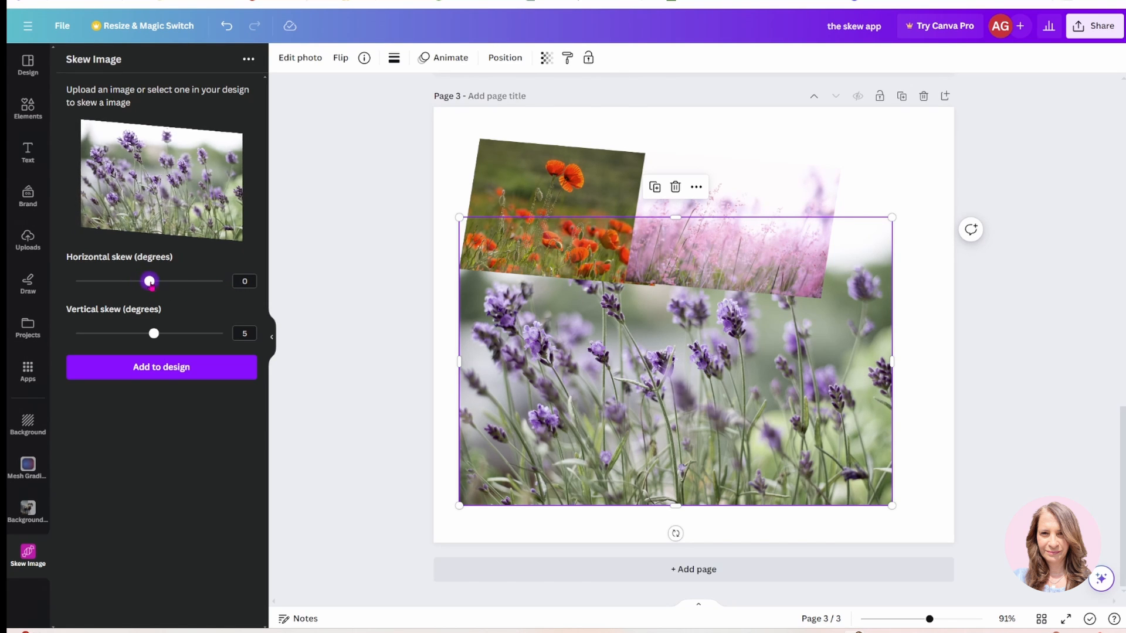
left_click_drag(148, 281, 204, 281)
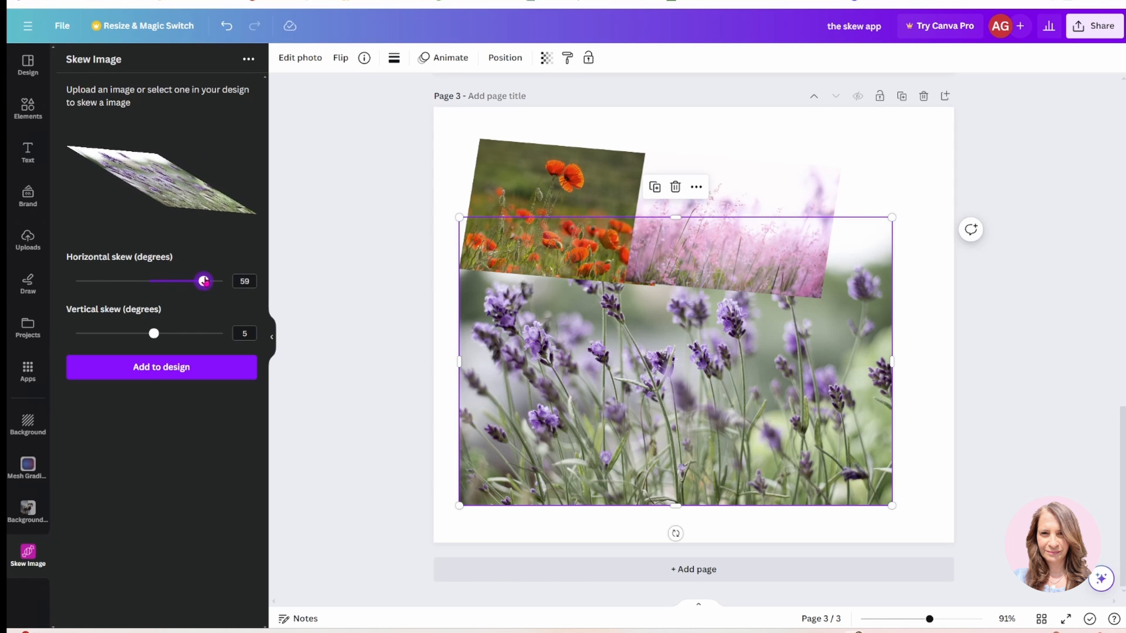
left_click_drag(204, 281, 156, 280)
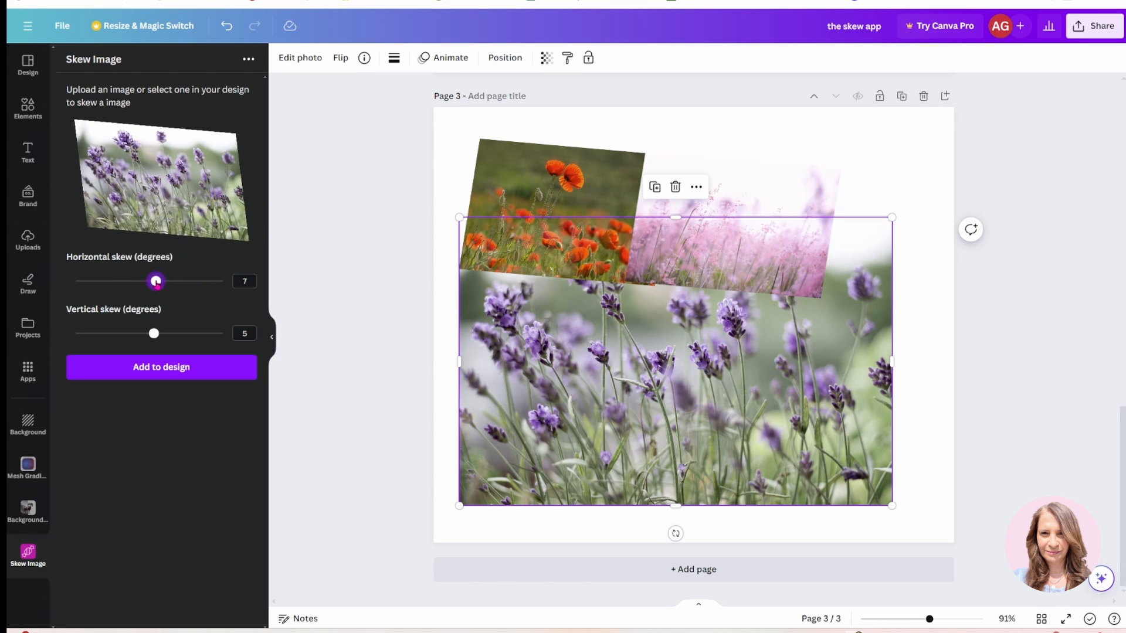
left_click_drag(156, 281, 119, 281)
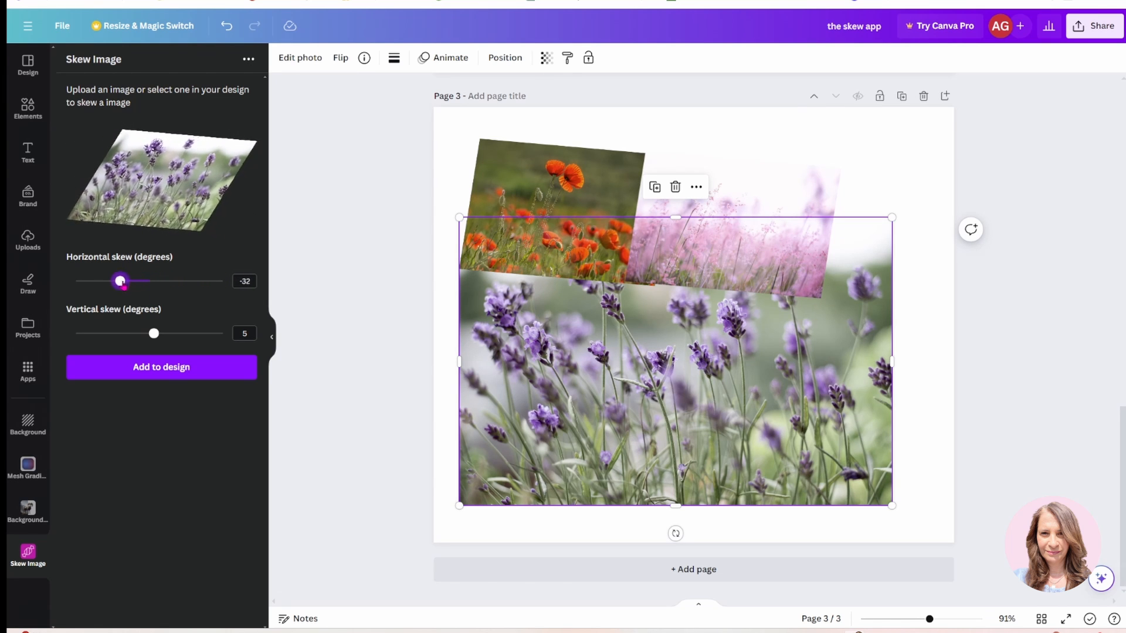
left_click_drag(120, 281, 175, 281)
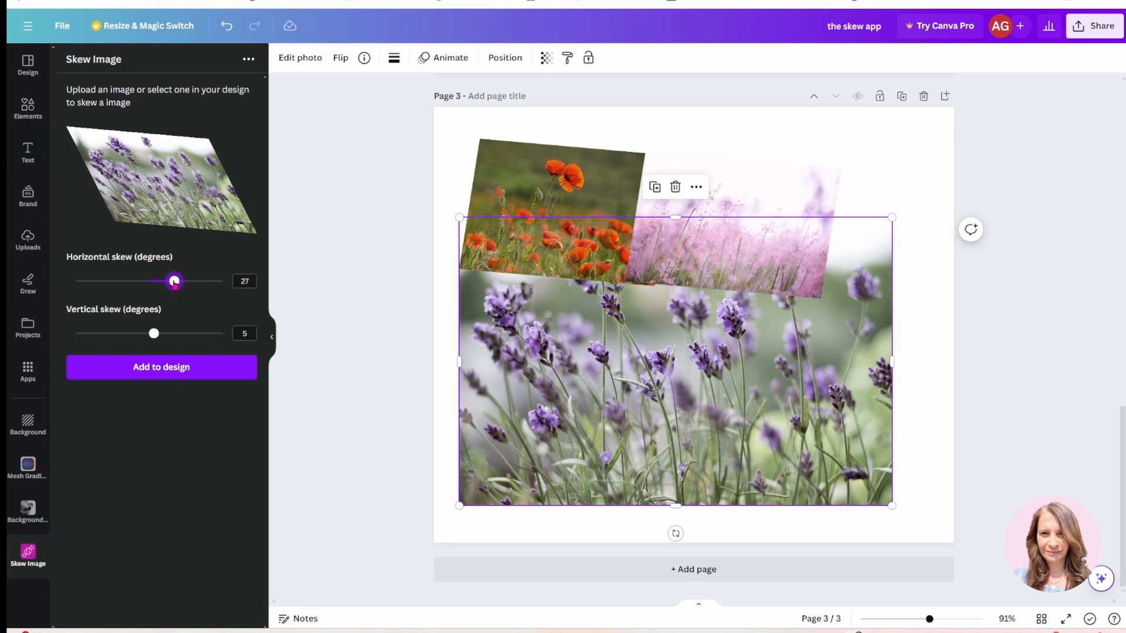
left_click_drag(175, 280, 157, 281)
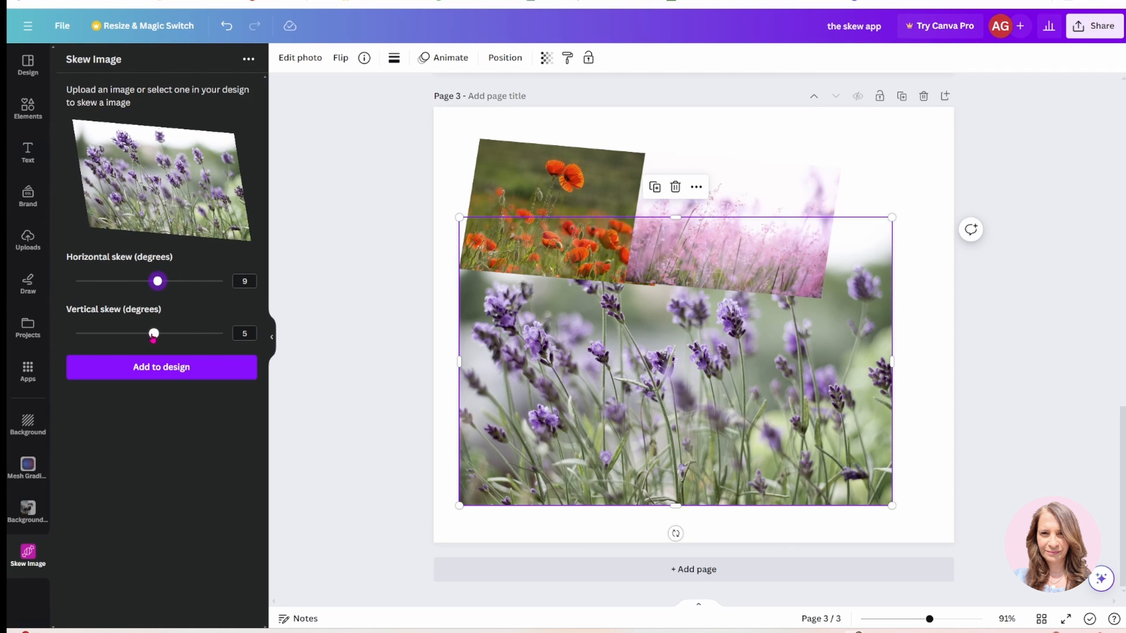
- Settle the lavender preview at 5° vertical and -9° horizontal skew
left_click_drag(153, 333, 186, 333)
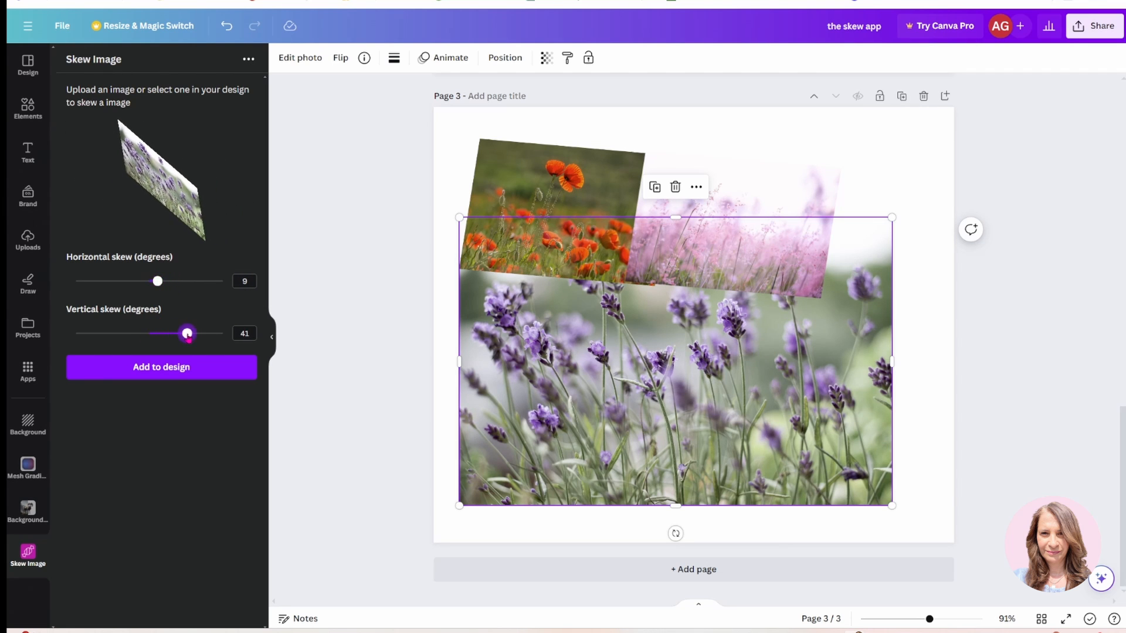
left_click_drag(187, 333, 138, 333)
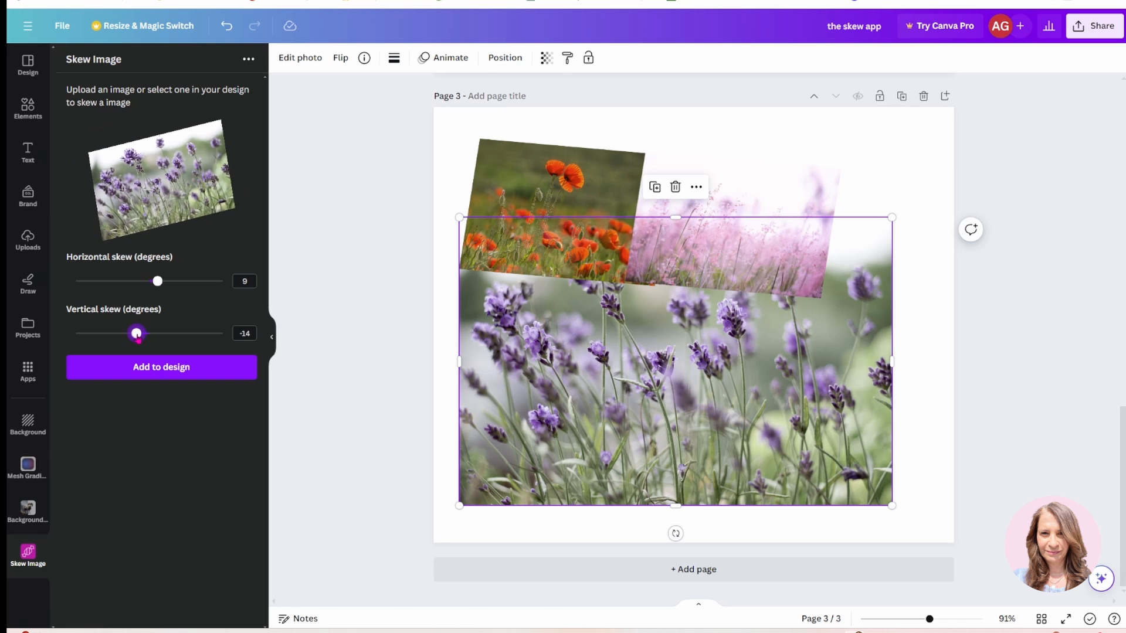
left_click_drag(138, 333, 148, 333)
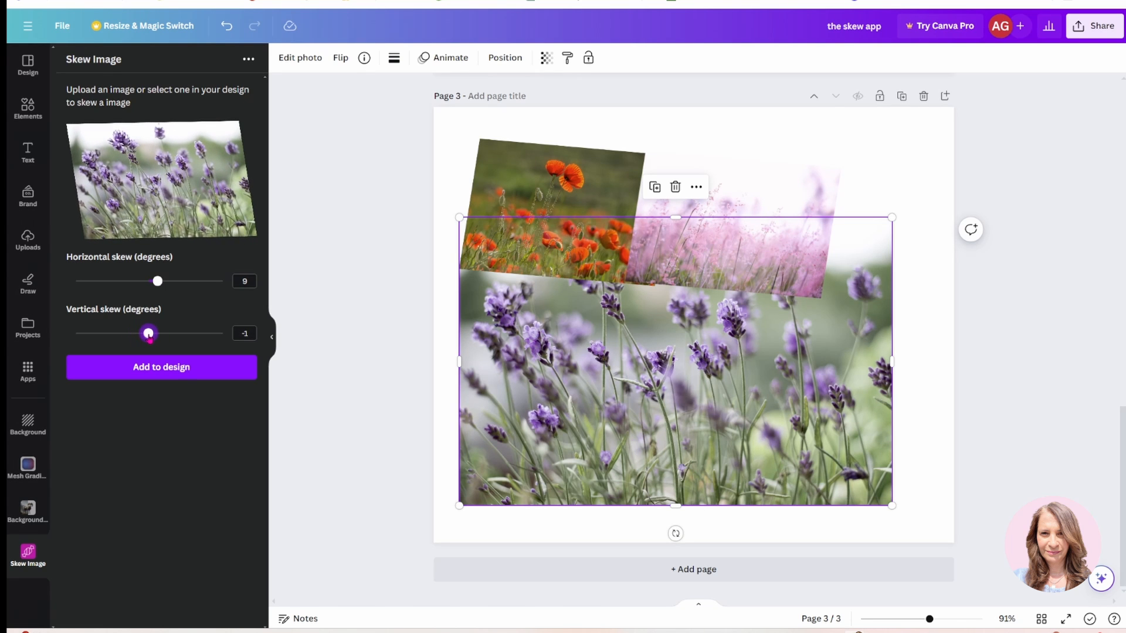
left_click_drag(148, 333, 154, 333)
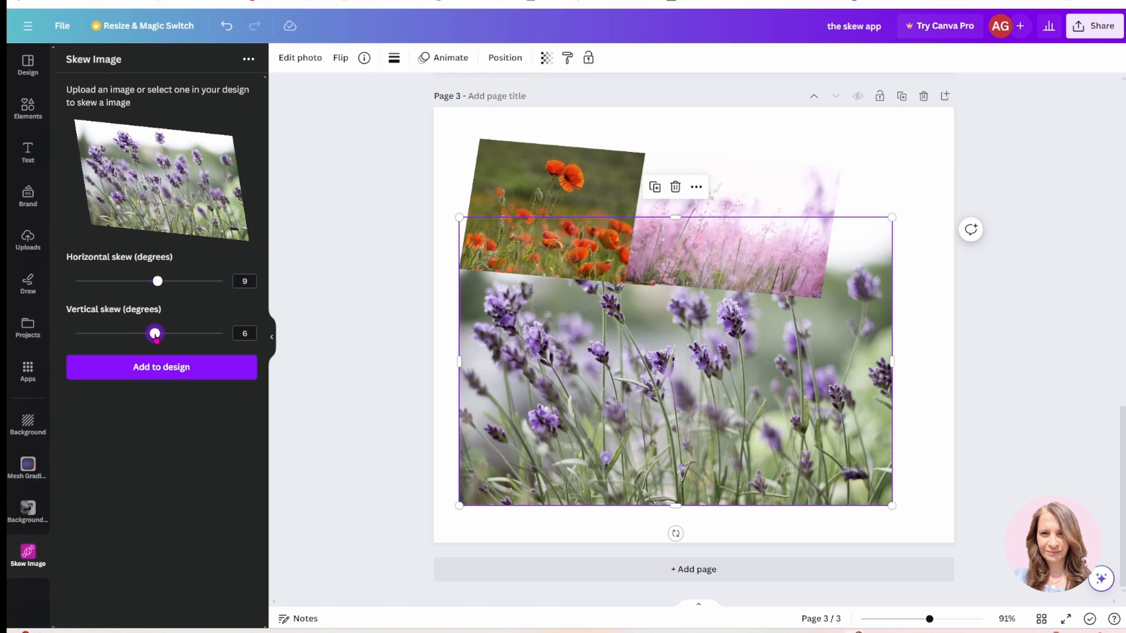
left_click_drag(155, 333, 153, 333)
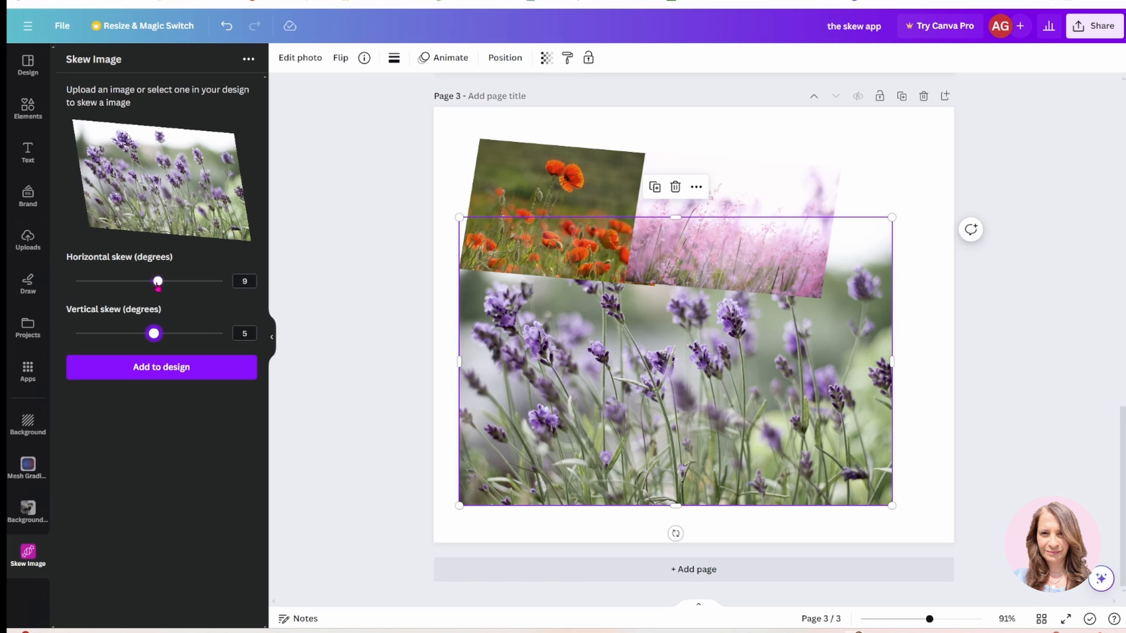
left_click_drag(157, 281, 140, 281)
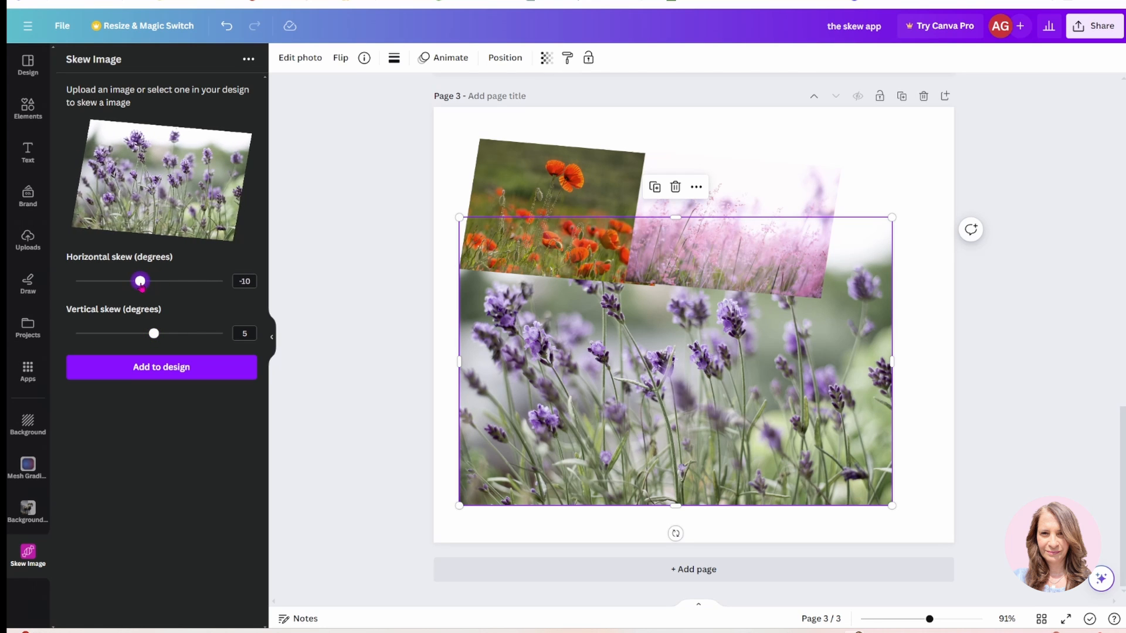
left_click_drag(140, 281, 142, 281)
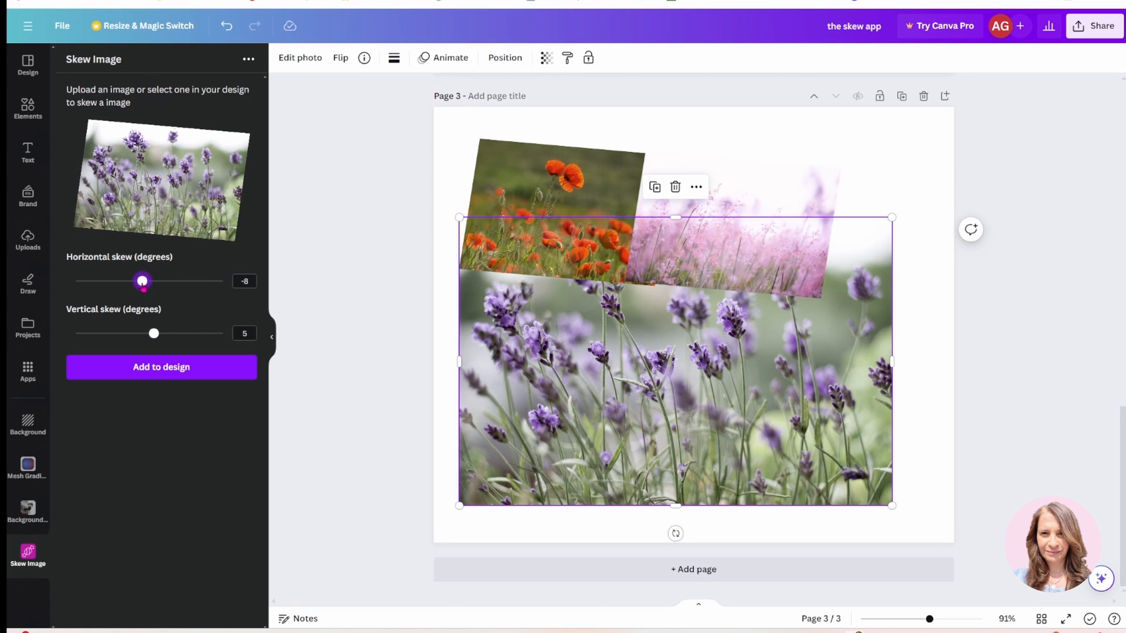
left_click_drag(142, 281, 141, 281)
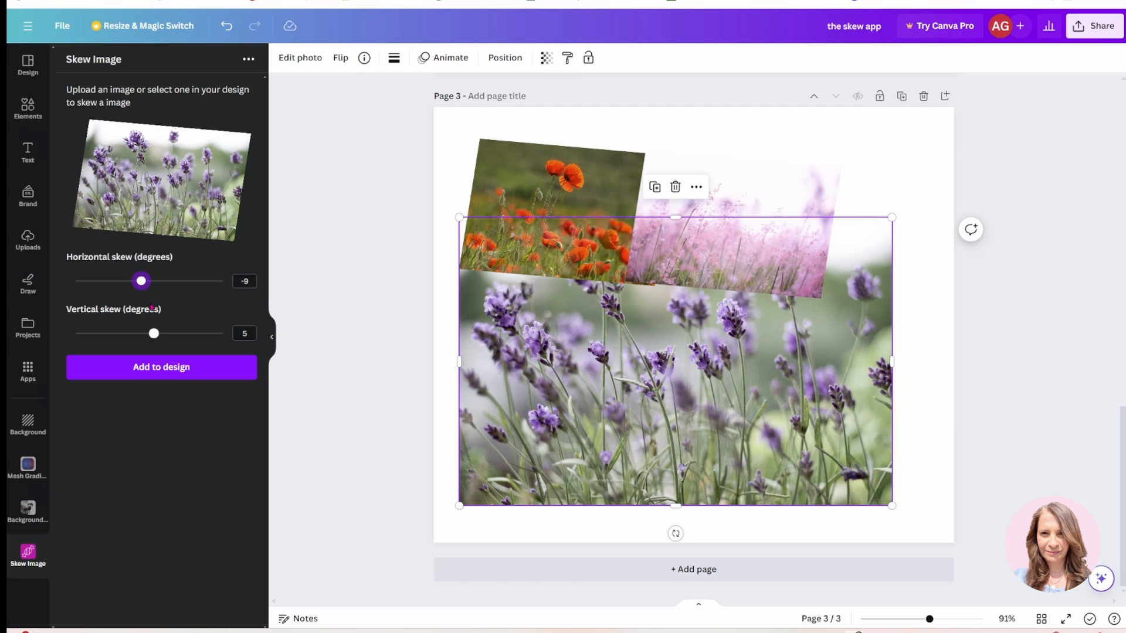
- Add the skewed lavender photo to page 3 and move the pink photo into the row
left_click(161, 368)
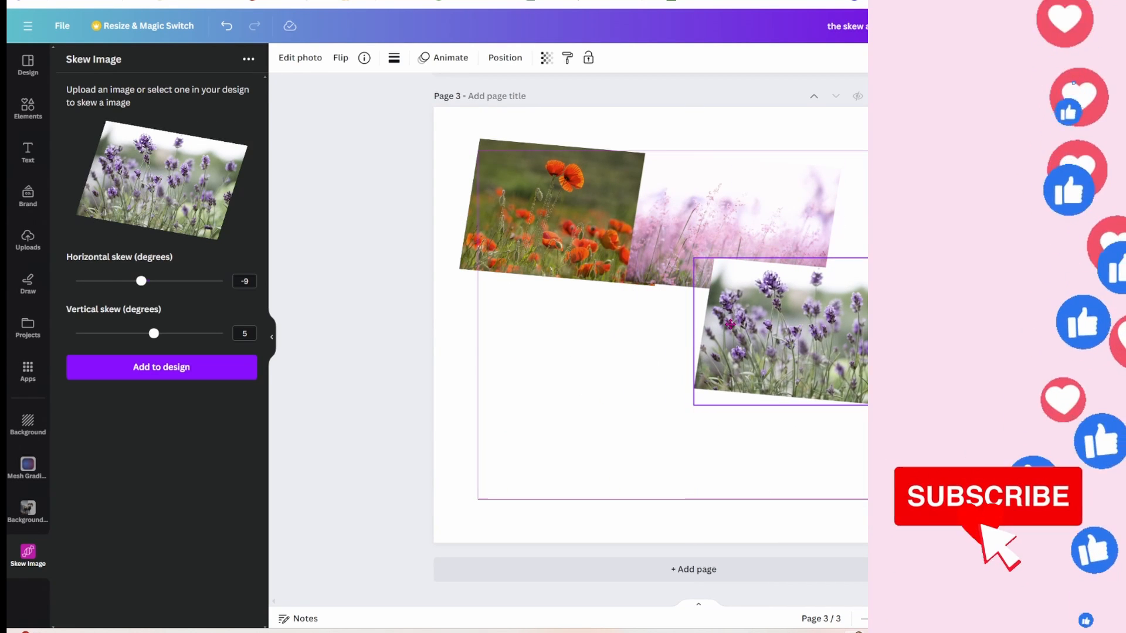
left_click(802, 336)
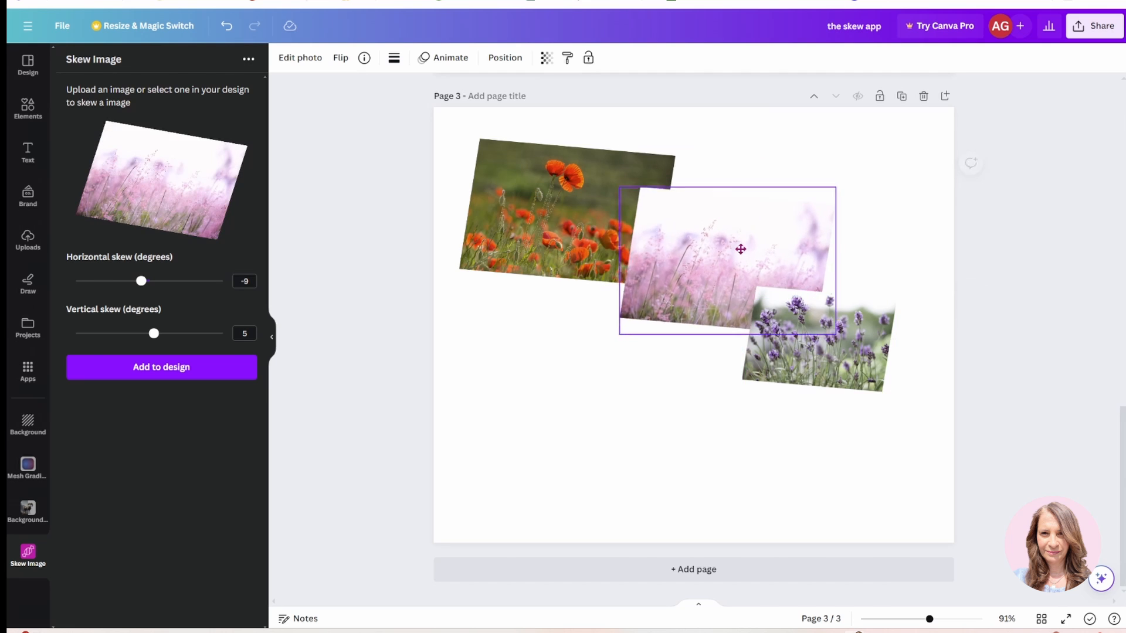
left_click_drag(740, 249, 682, 318)
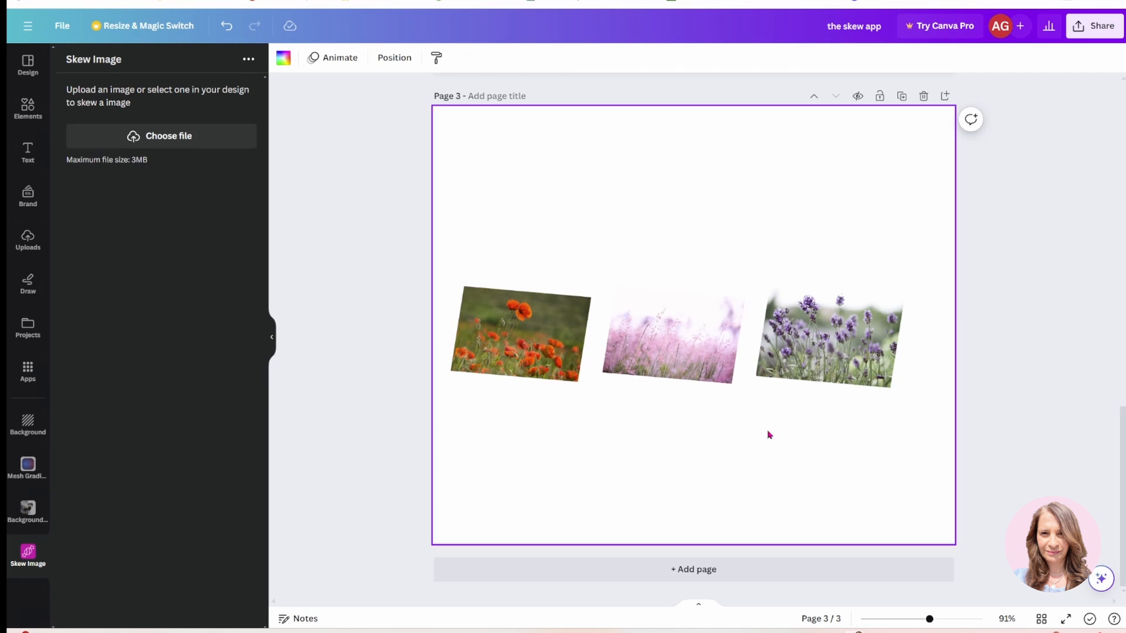
- Select the skewed lavender photo on page 3
left_click(826, 346)
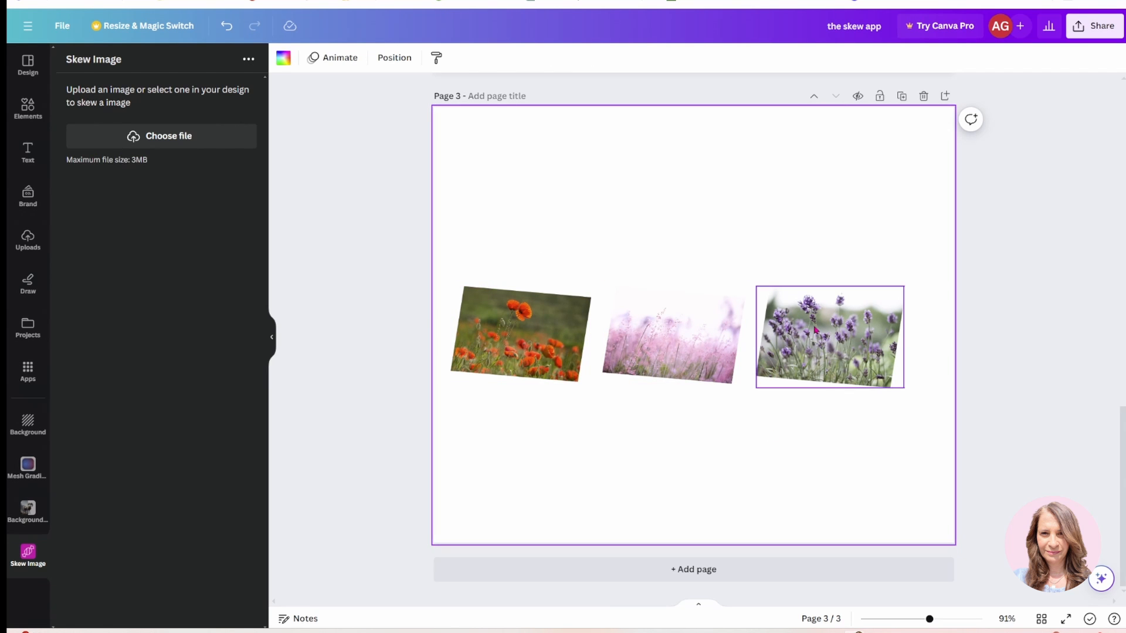
left_click(817, 331)
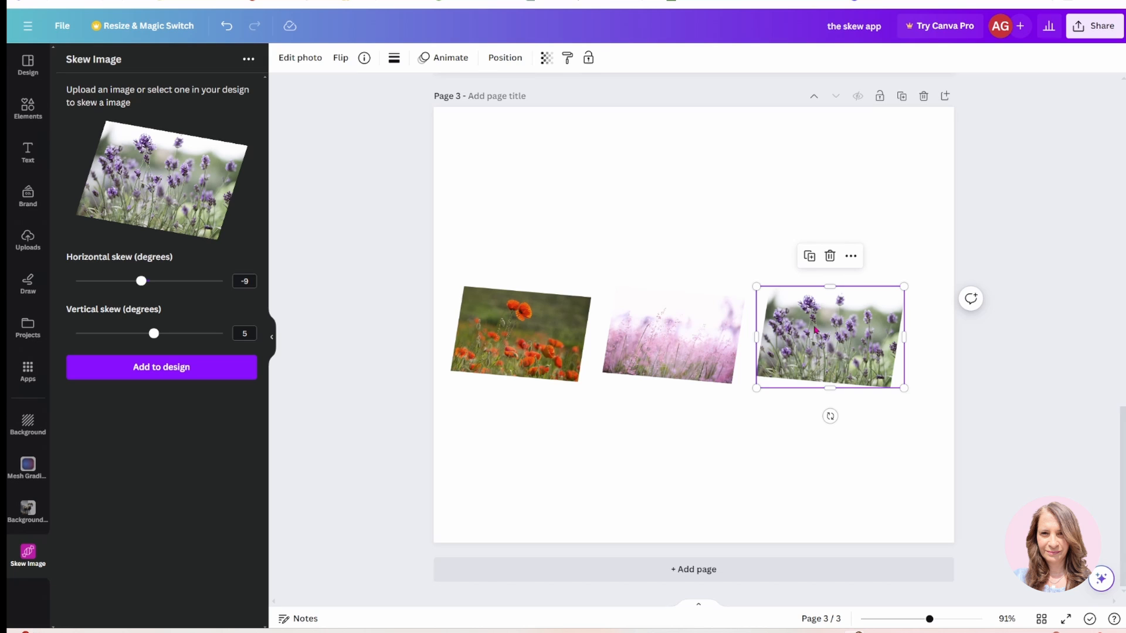
mouse_move(546, 58)
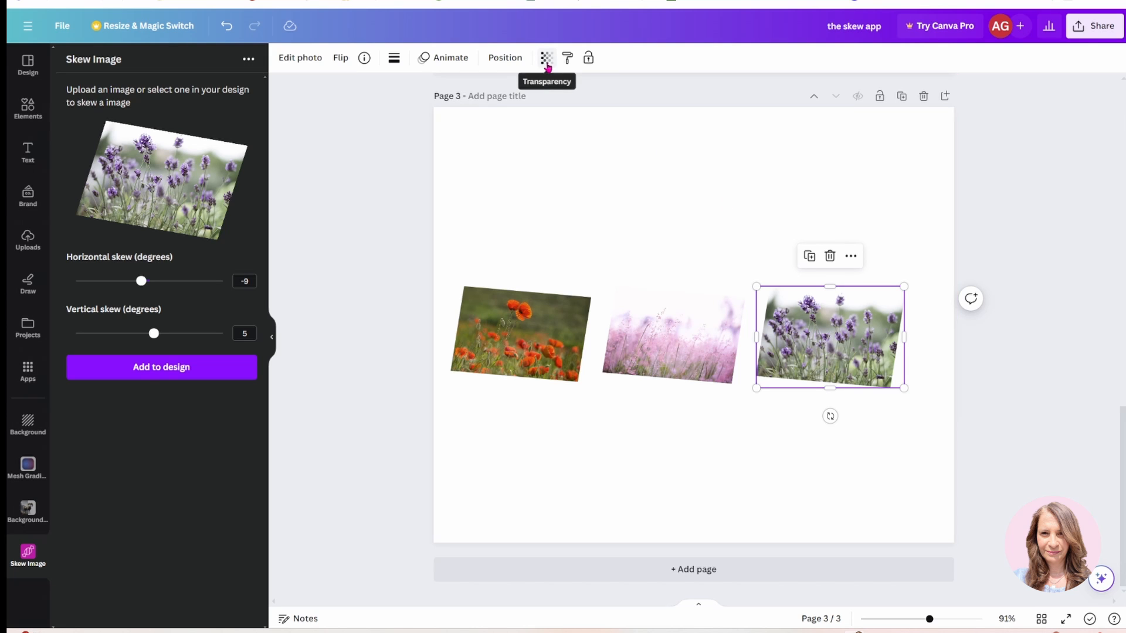
mouse_move(509, 64)
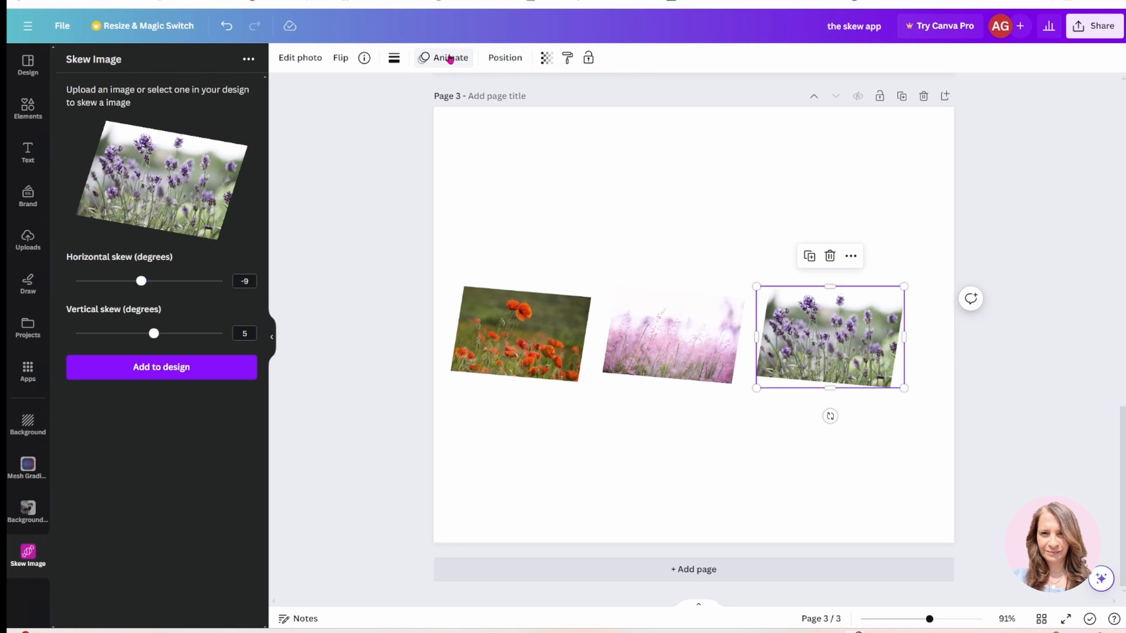
mouse_move(393, 57)
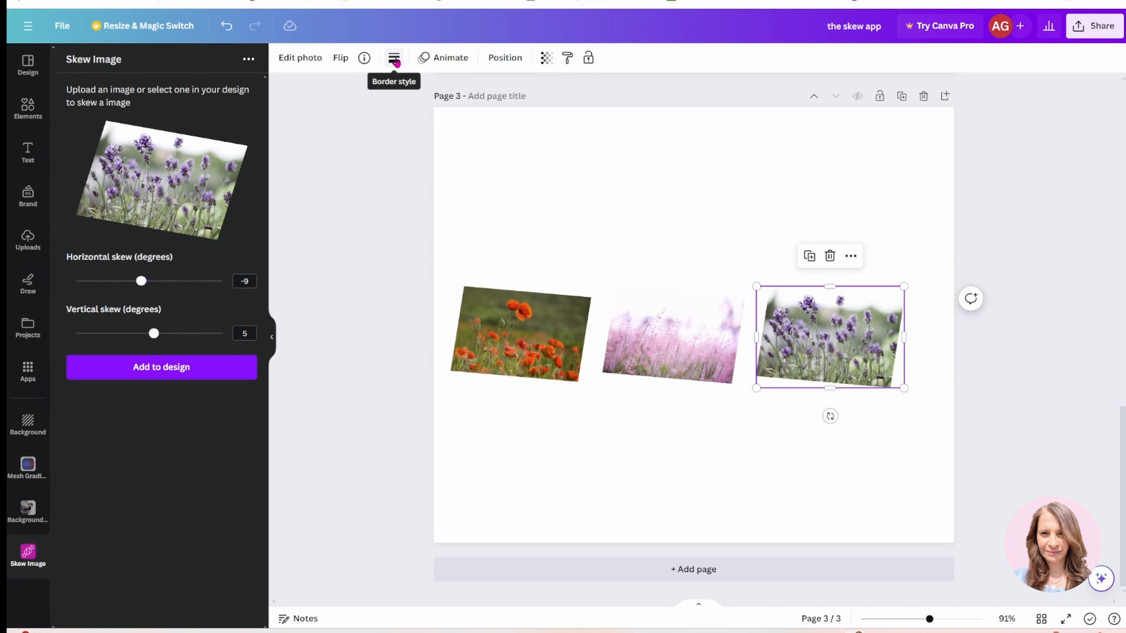
- Try a solid border on the lavender photo, then set it back to None
left_click(394, 58)
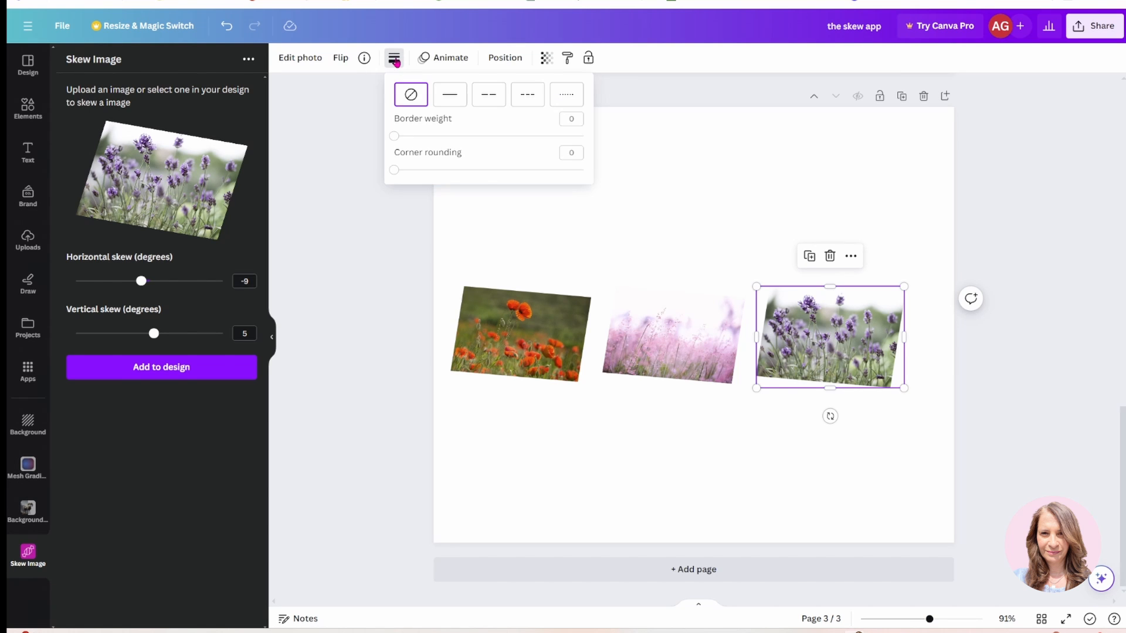
left_click(449, 95)
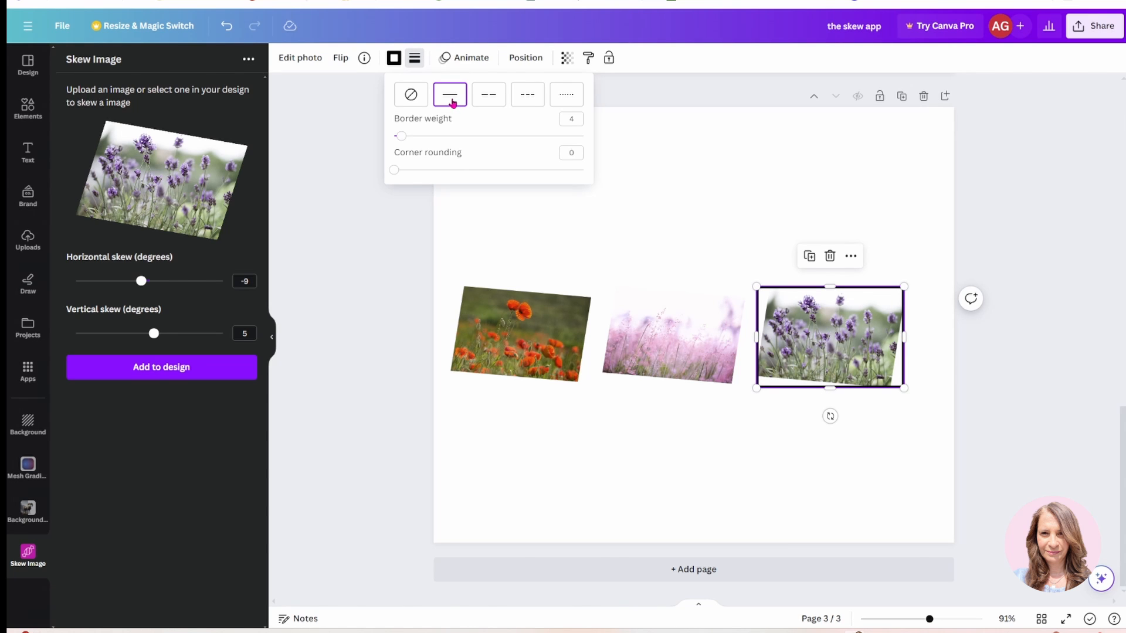
left_click(411, 95)
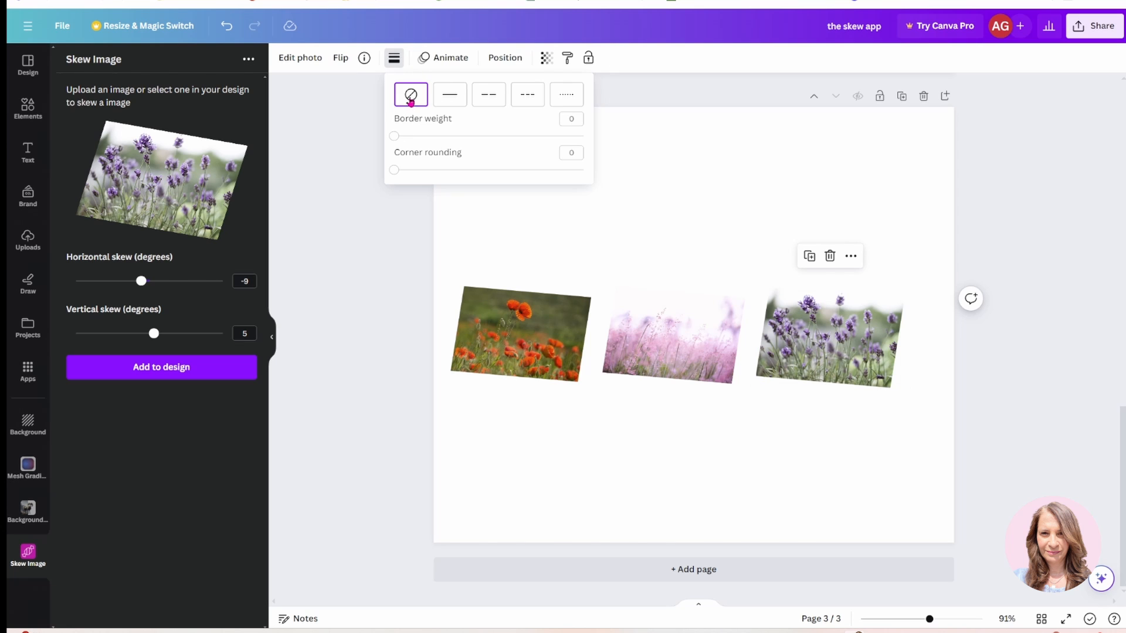
left_click(829, 336)
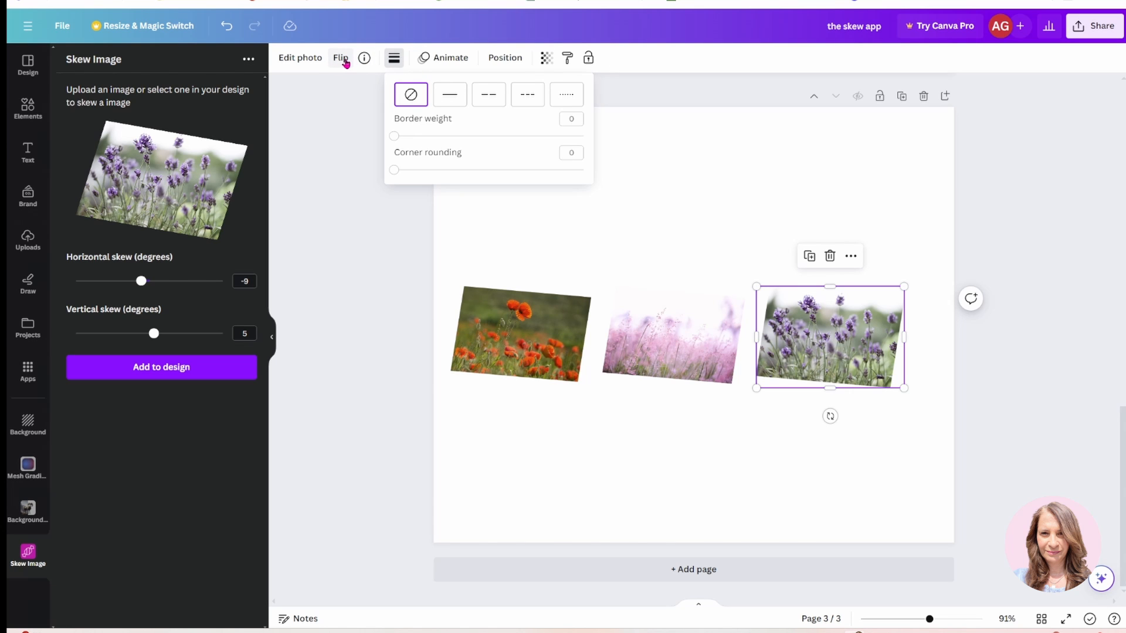
left_click(340, 57)
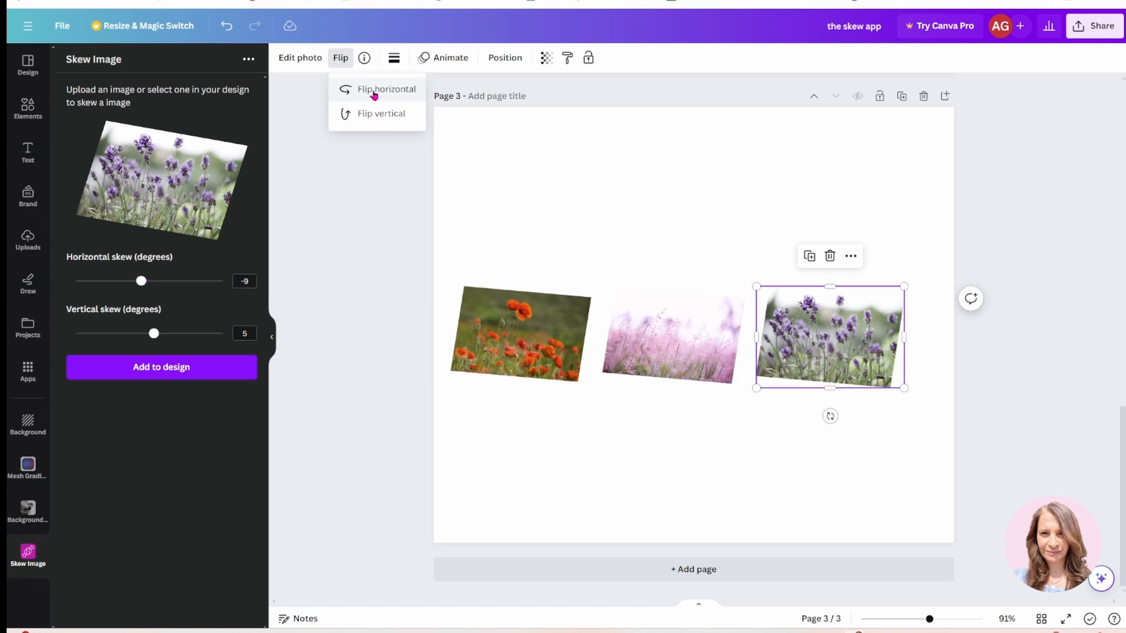
left_click(386, 88)
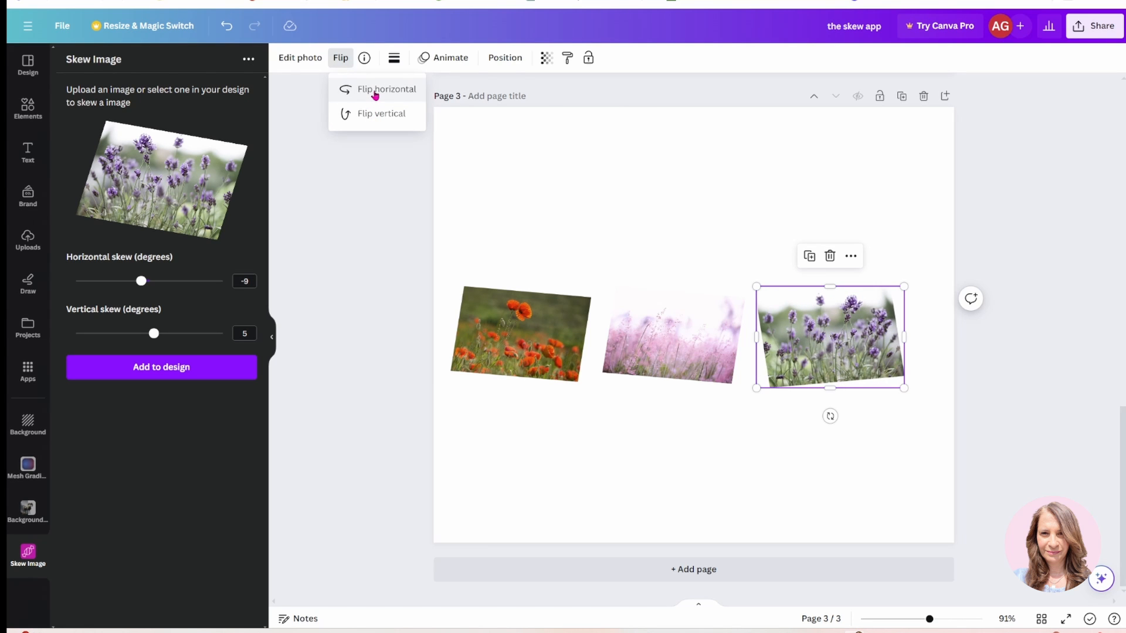
left_click(386, 89)
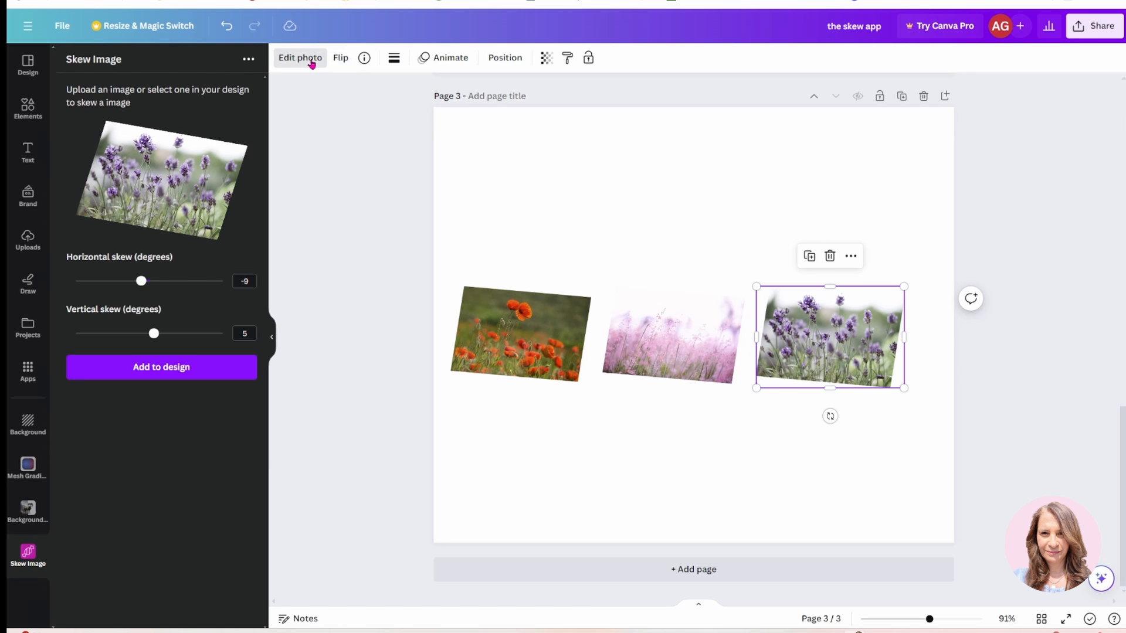
- Open Edit photo to show the effects and filters for the lavender photo
left_click(300, 58)
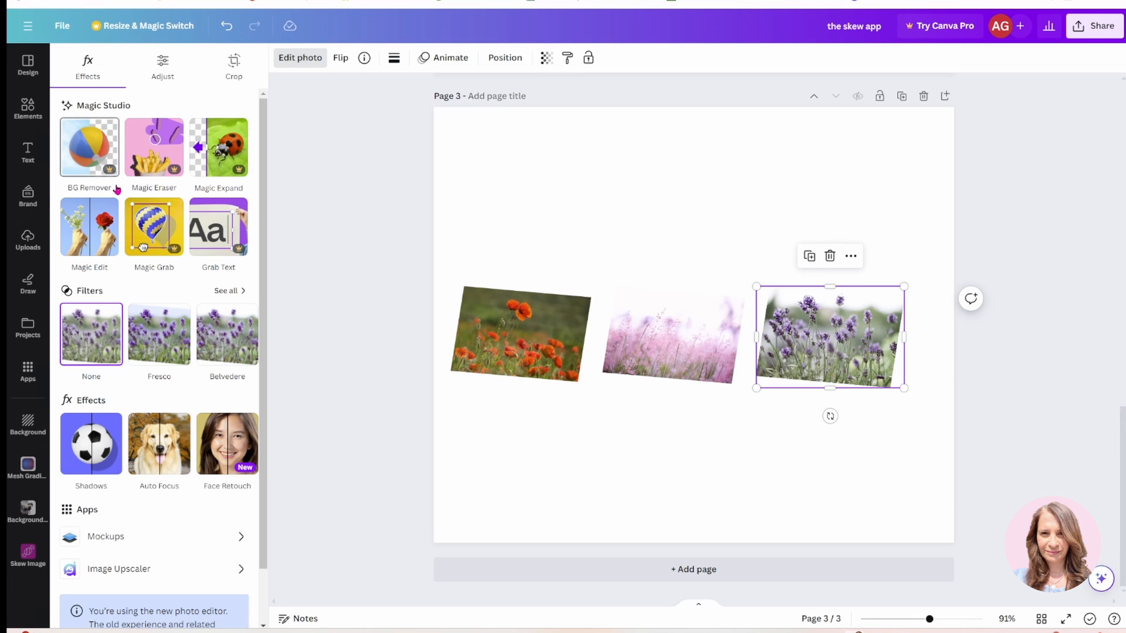
mouse_move(117, 141)
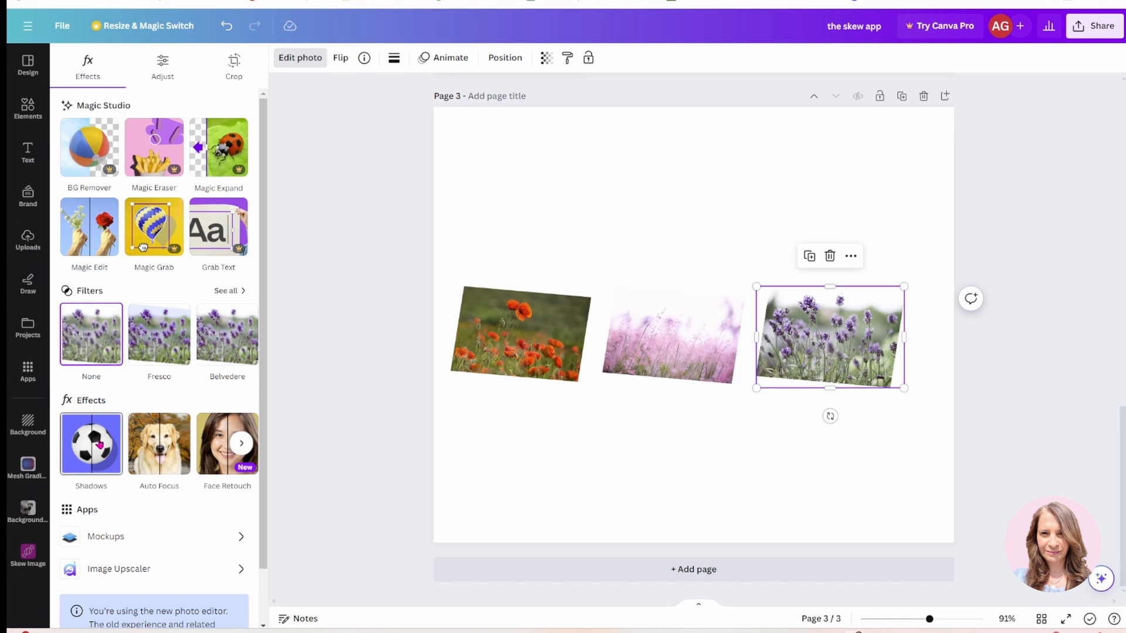
- Apply the Drop shadow to the lavender and poppy photos, then deselect
left_click(91, 444)
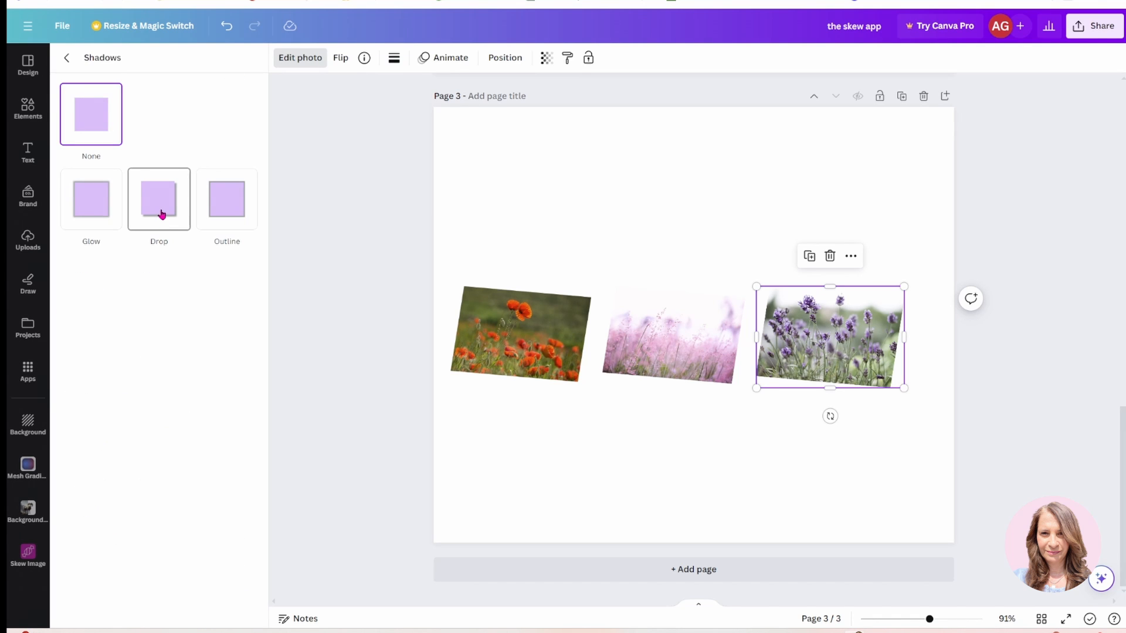
left_click(159, 199)
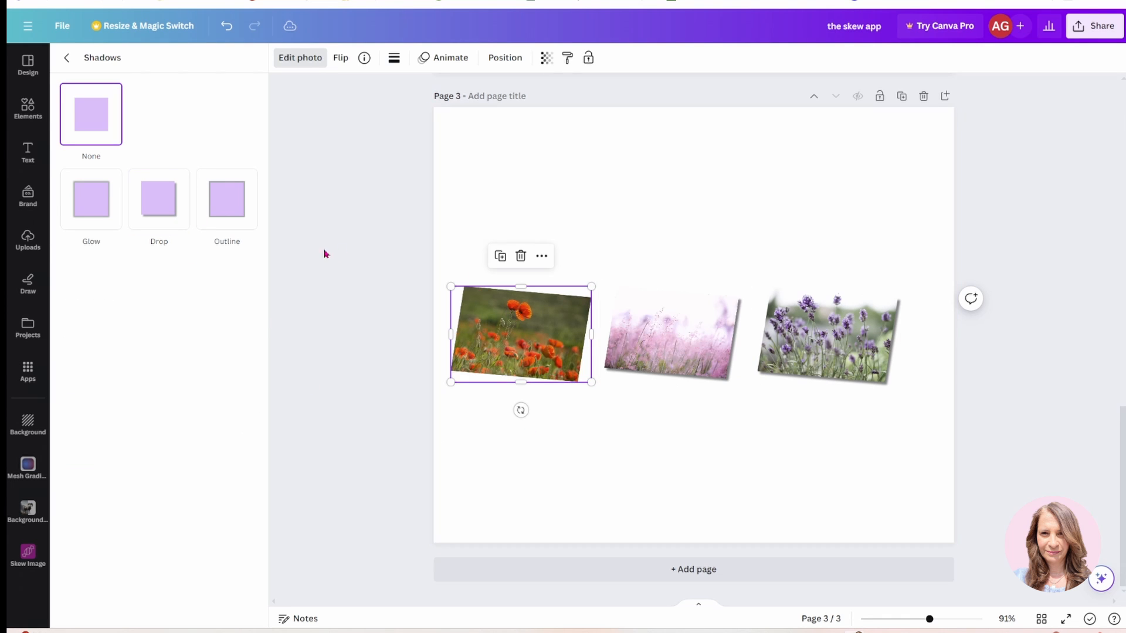
left_click(158, 199)
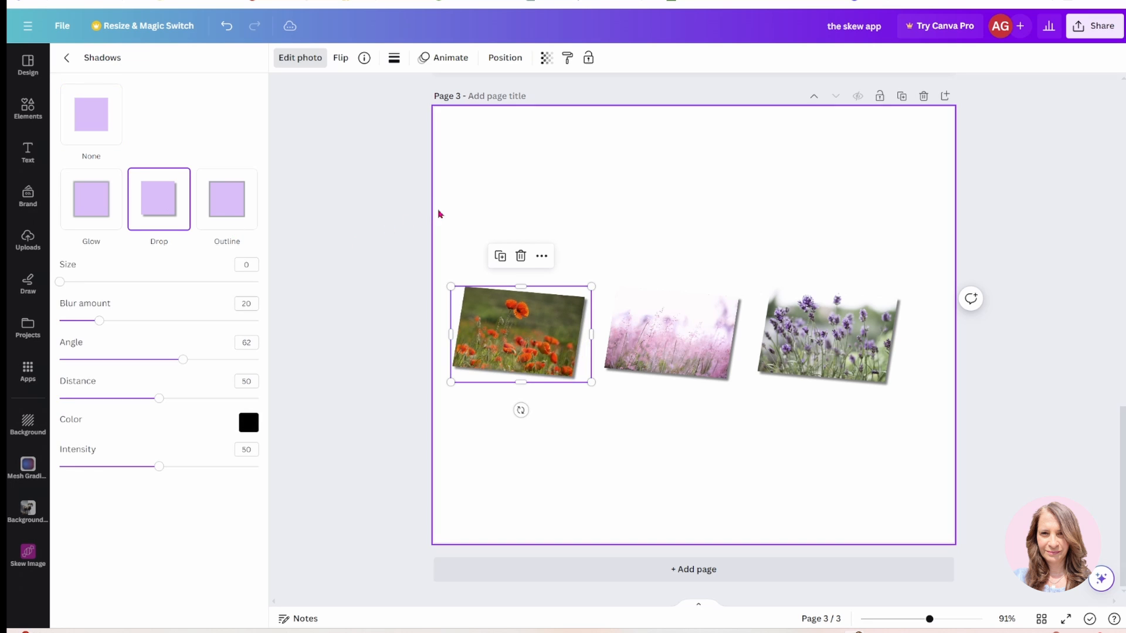
left_click(27, 554)
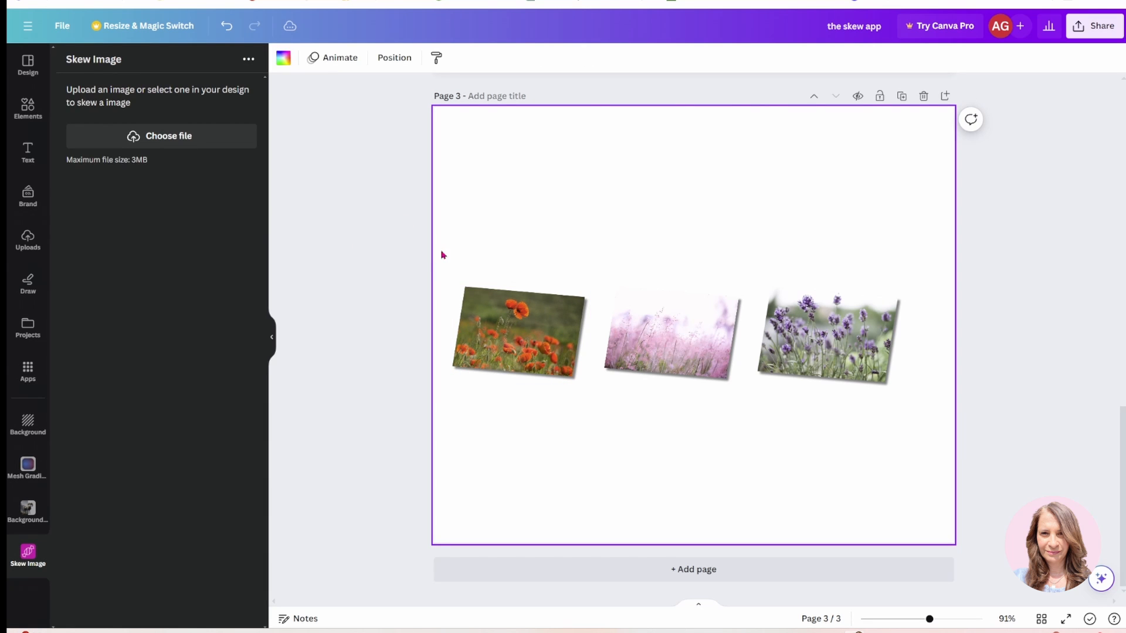
left_click(486, 334)
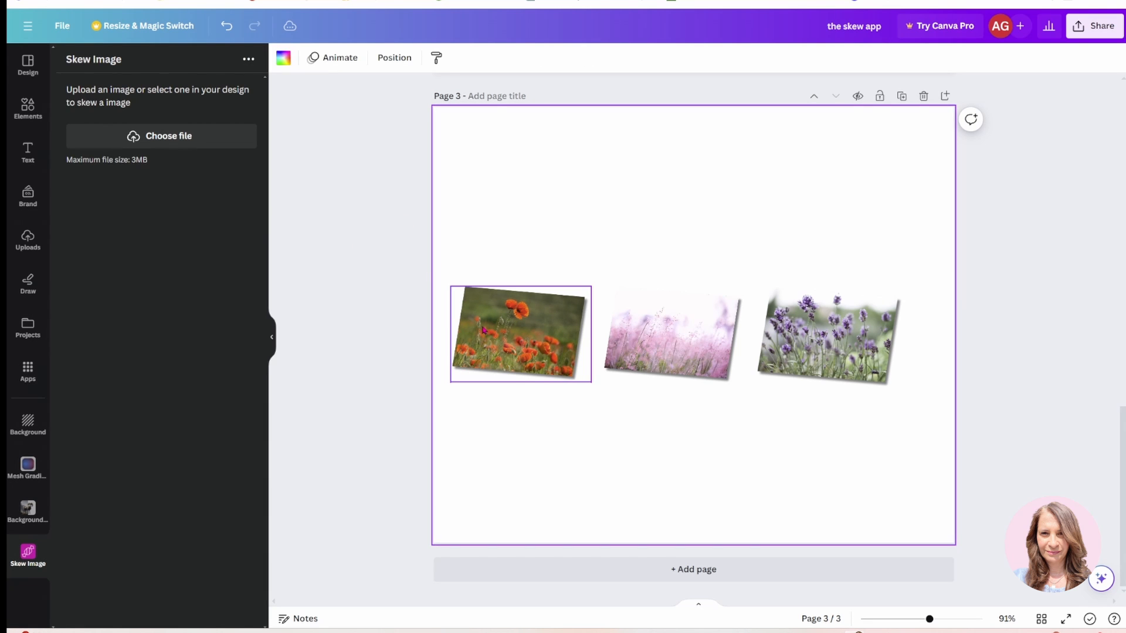